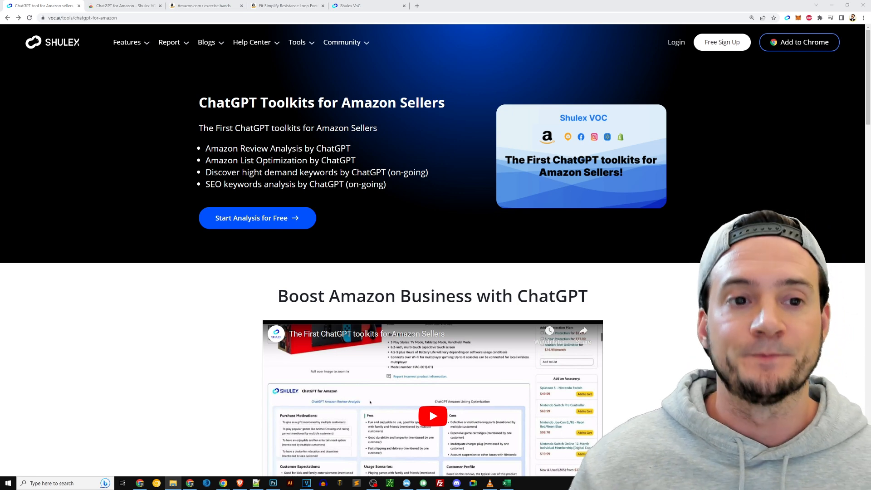
Show the Chrome Web Store listing for the installed ChatGPT for Amazon - Shulex VOC extension.
click(123, 6)
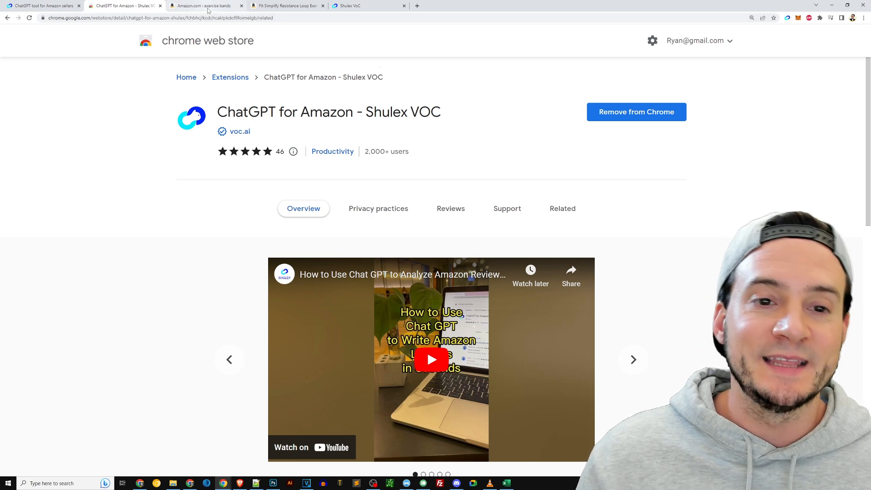
mouse_move(202, 5)
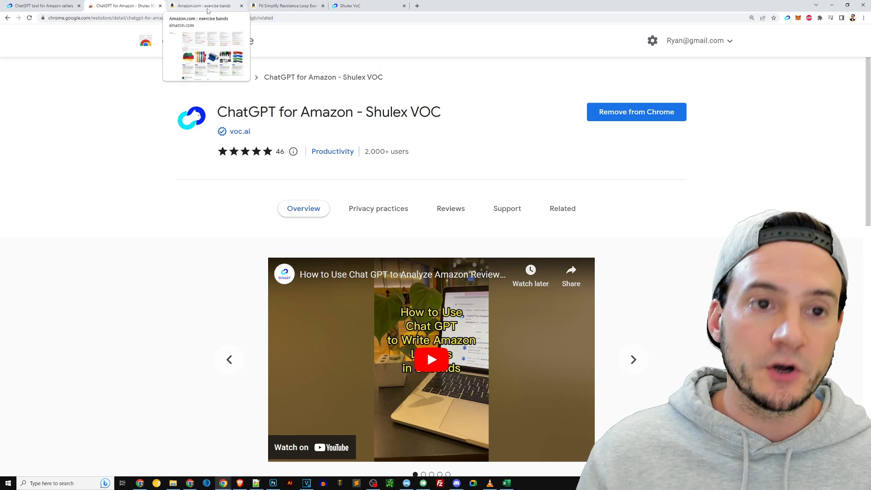
Browse the Amazon 'exercise bands' results past the first rows of resistance band products.
click(203, 5)
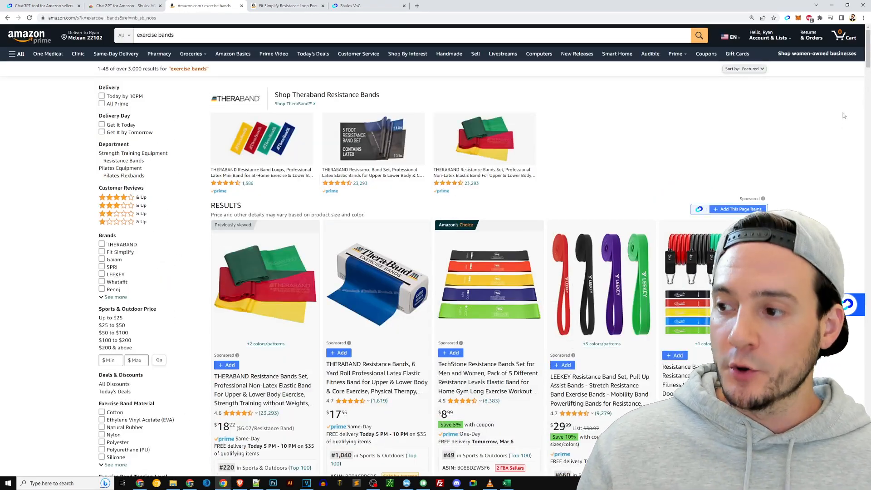
scroll(down, 3)
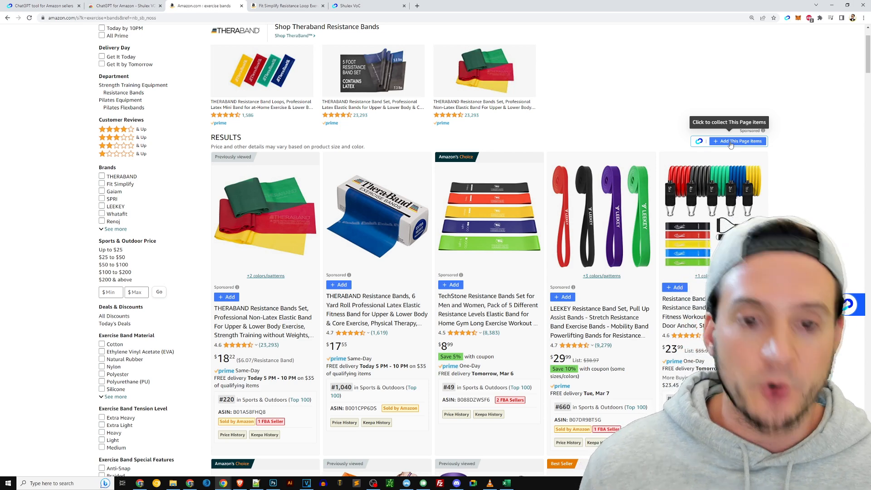
scroll(down, 3)
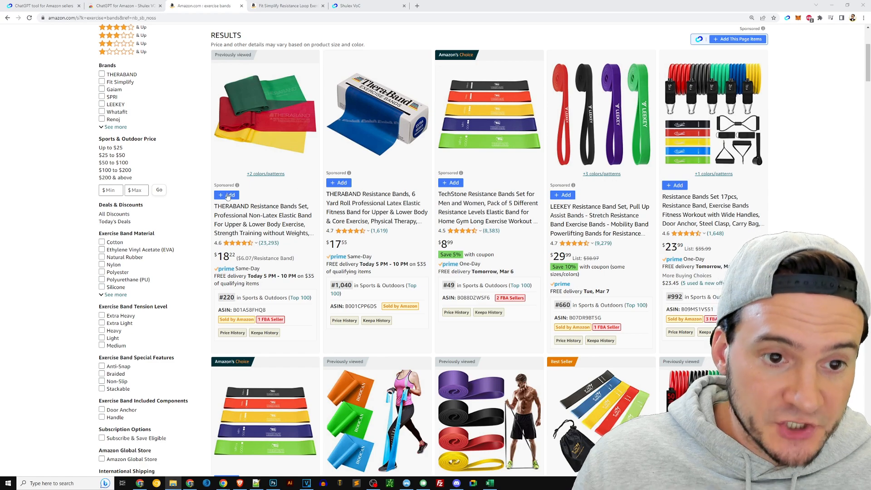
scroll(down, 3)
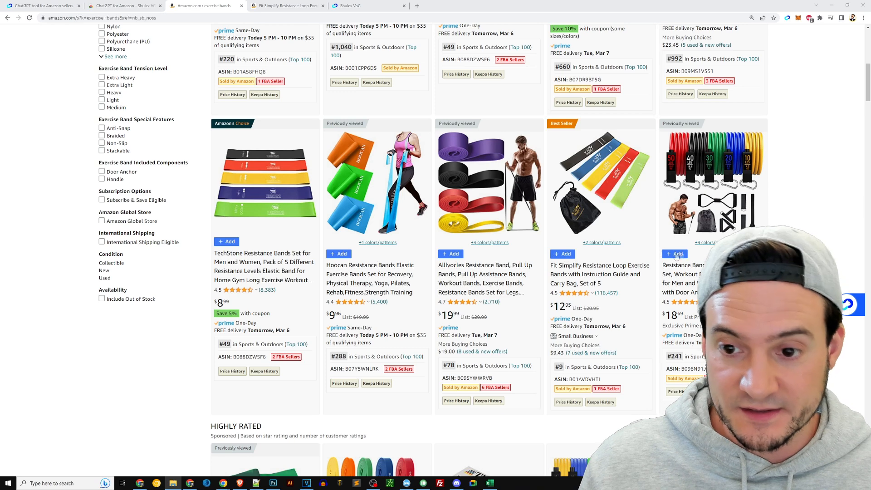
mouse_move(811, 207)
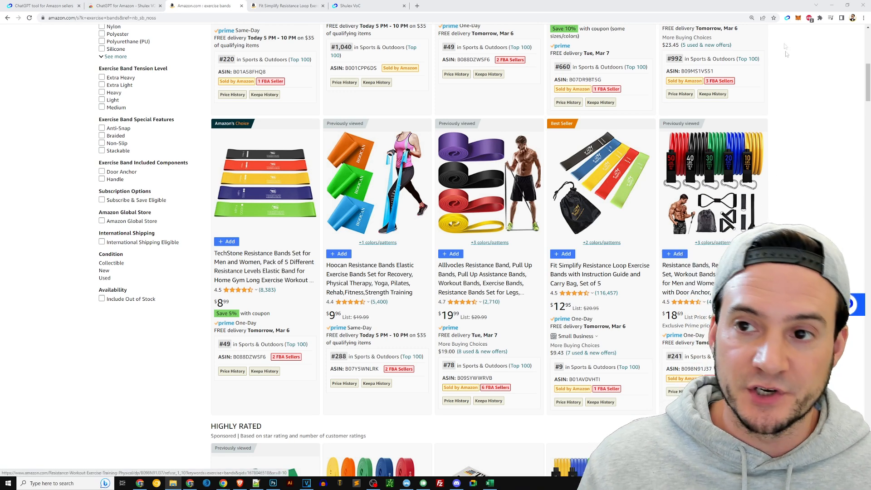
View the Exercise Bands collection report, then show the Fit Simplify loop bands product page analysis.
click(787, 17)
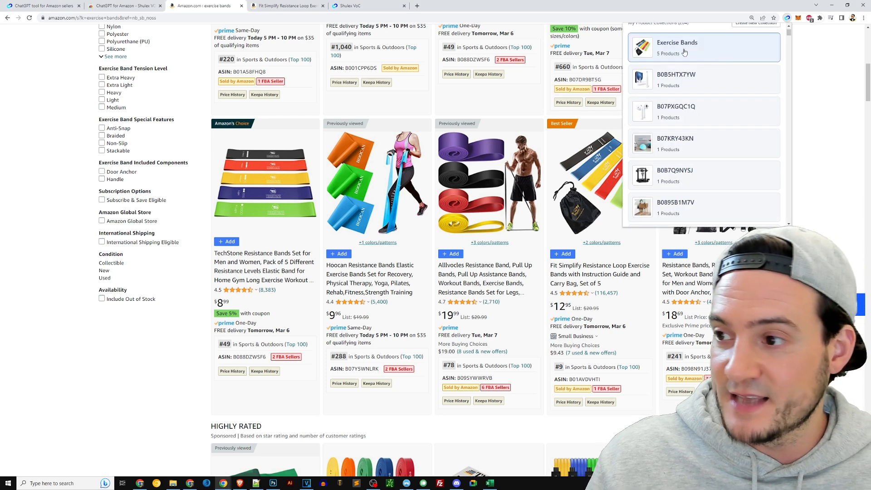
click(677, 47)
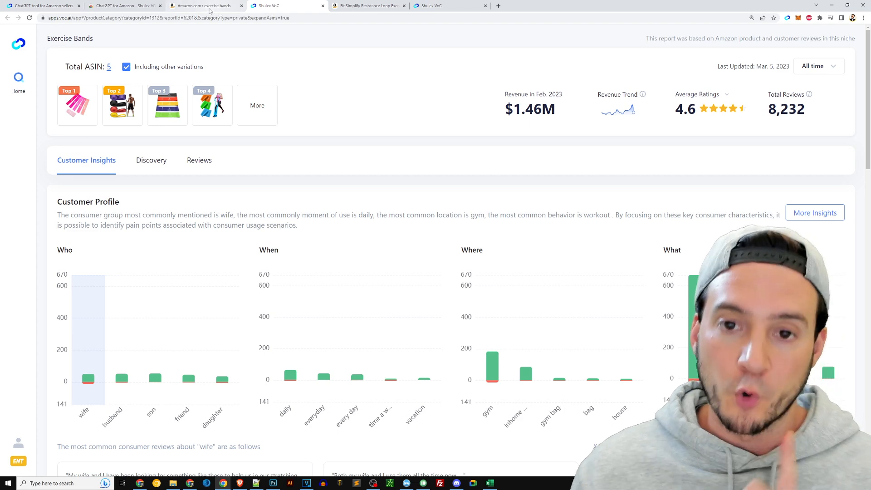
click(201, 5)
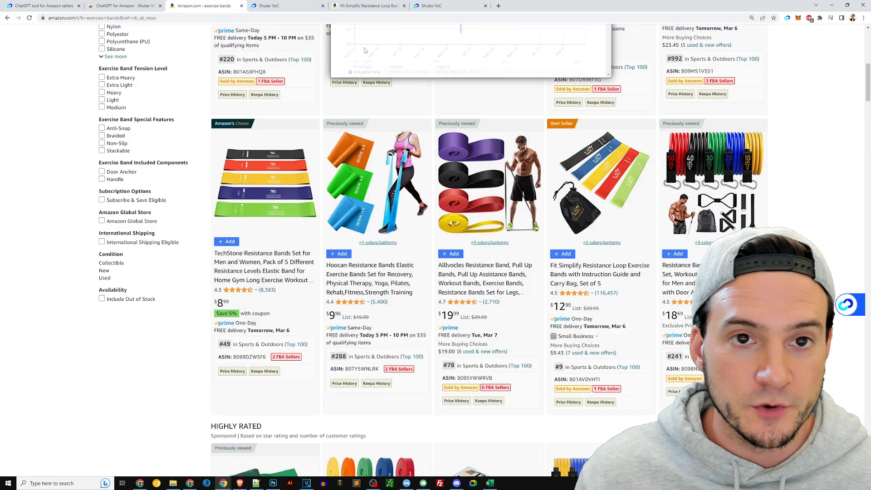
click(367, 6)
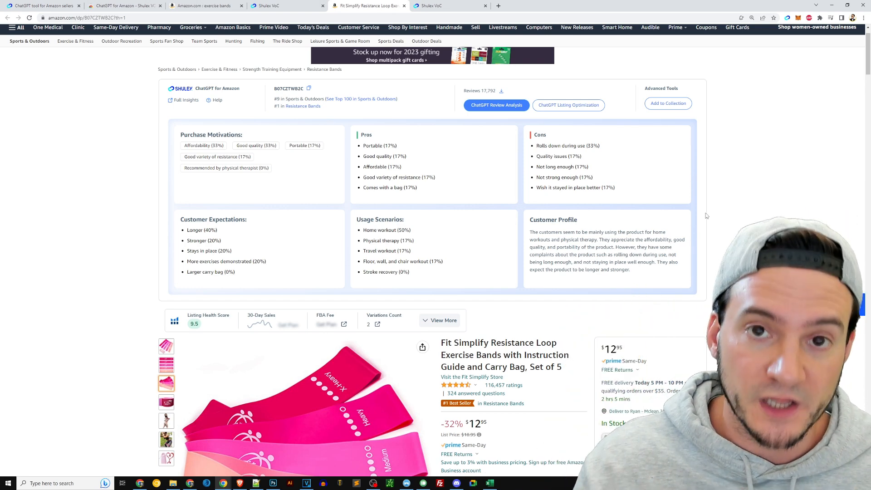
scroll(down, 3)
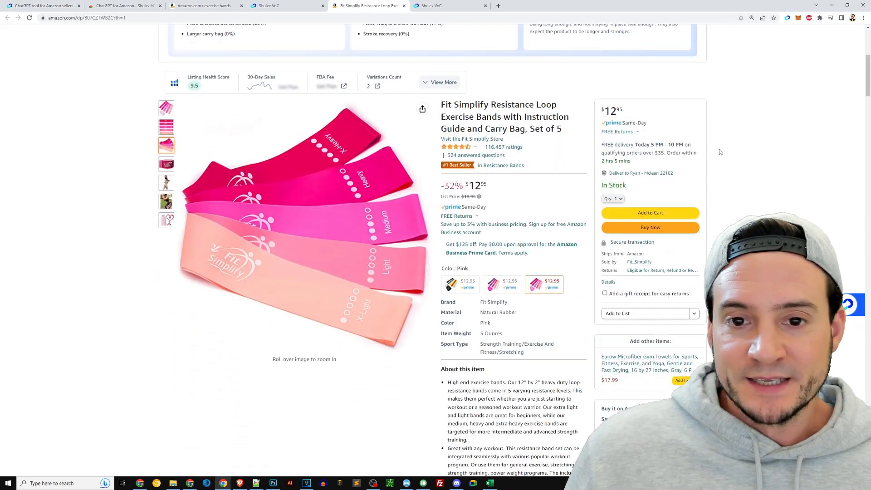
scroll(down, 3)
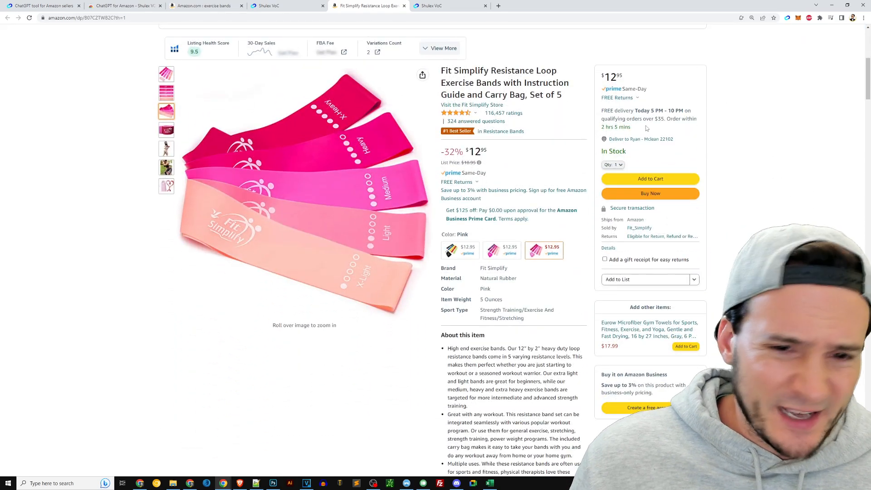
click(206, 6)
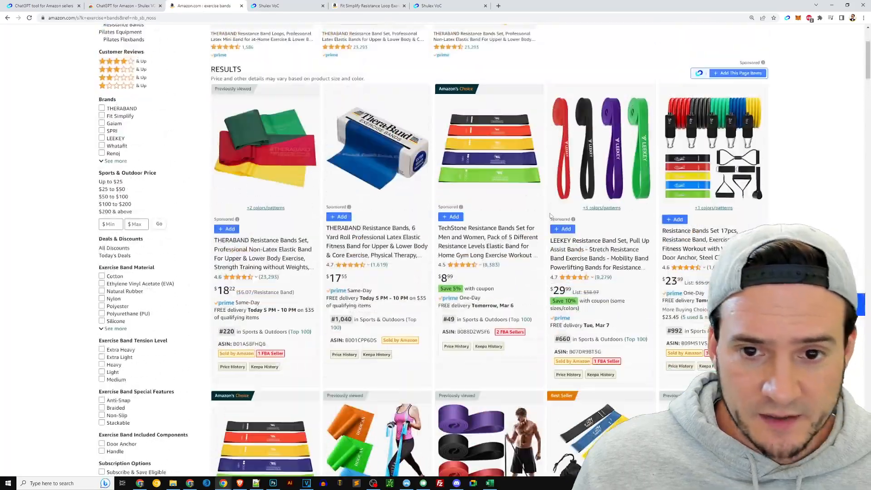
scroll(down, 3)
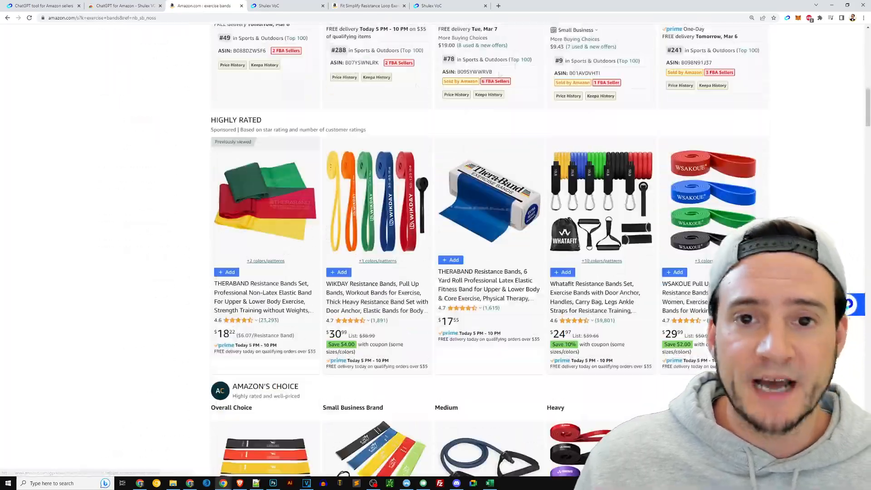
click(361, 5)
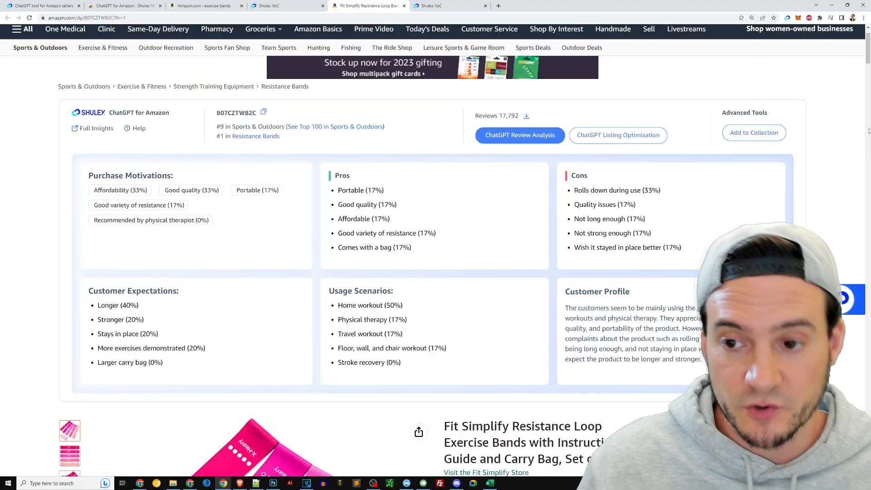
scroll(down, 3)
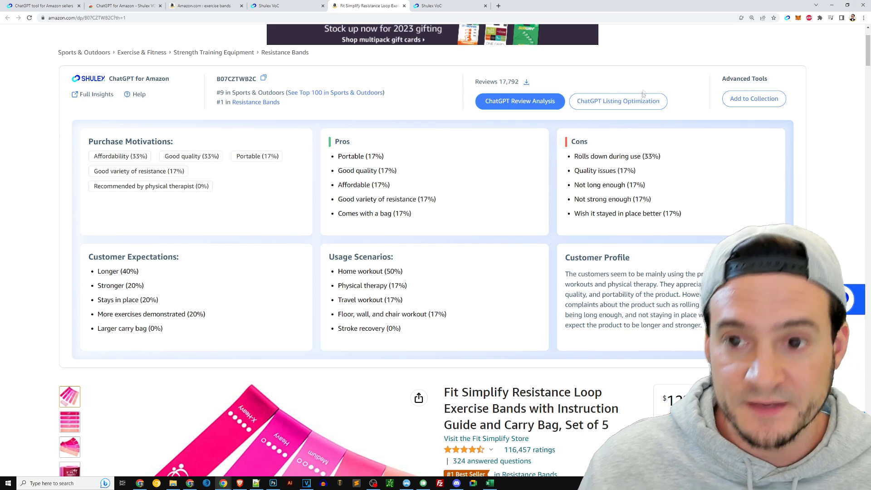
Generate ChatGPT Listing Optimization revised feature bullets for the Fit Simplify listing and highlight one.
click(617, 100)
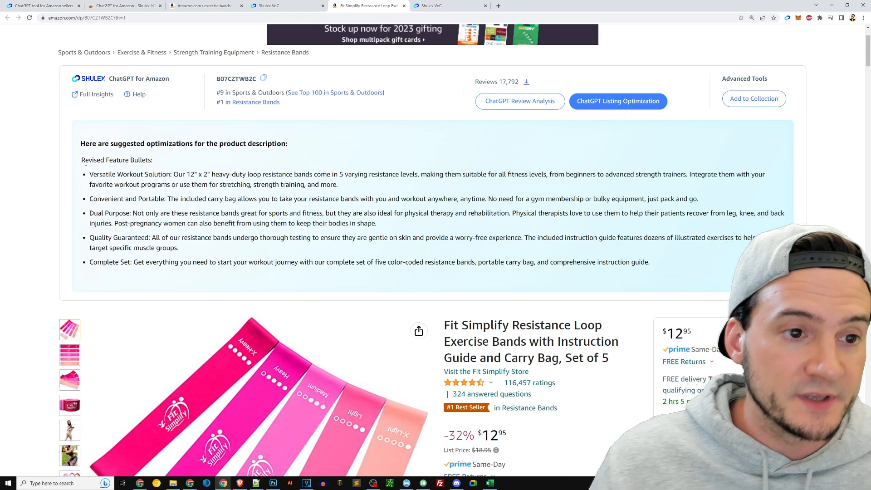
drag(89, 174, 388, 212)
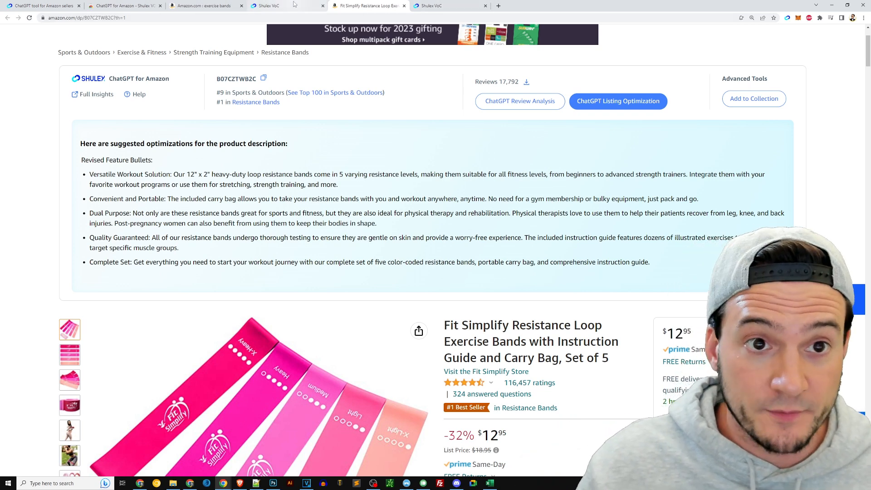
click(288, 5)
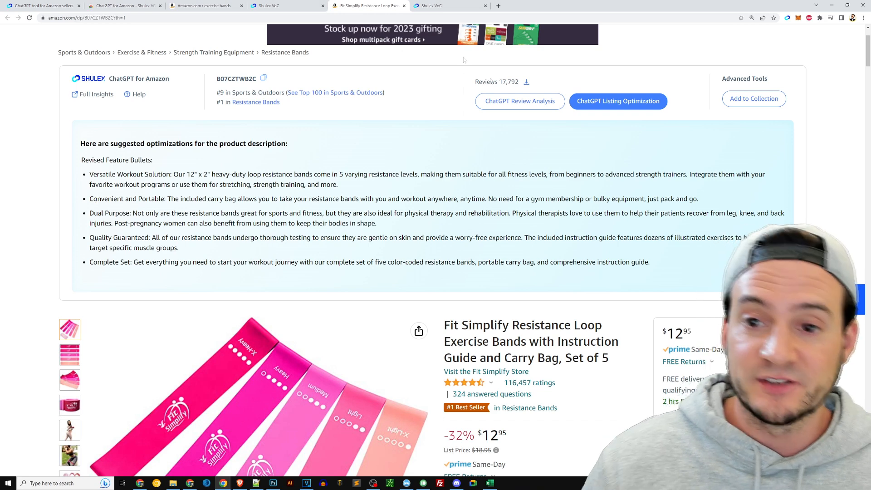
mouse_move(618, 107)
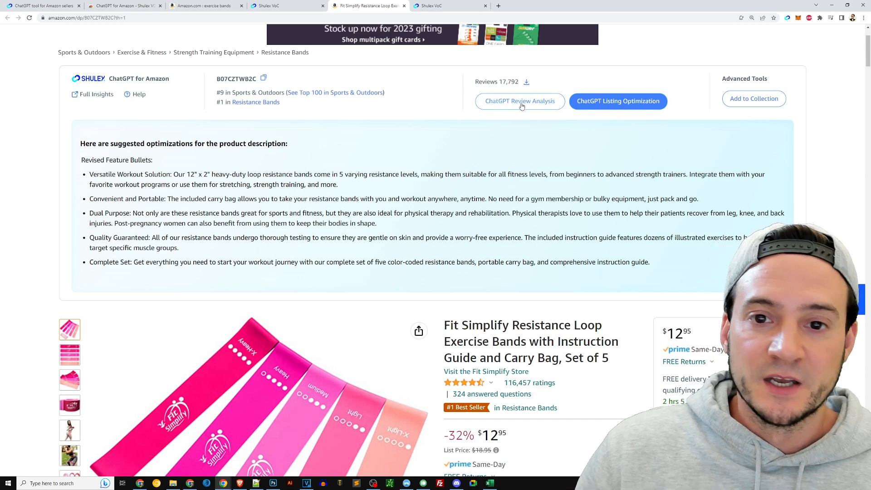
click(518, 101)
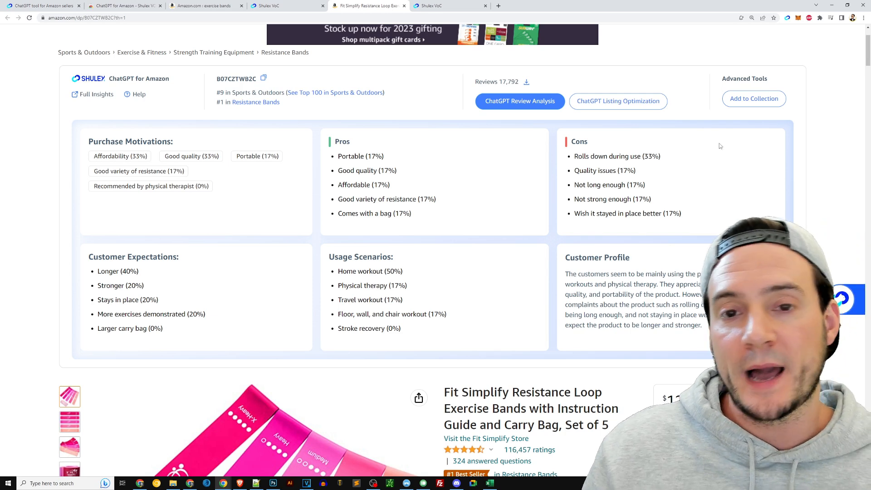
click(282, 6)
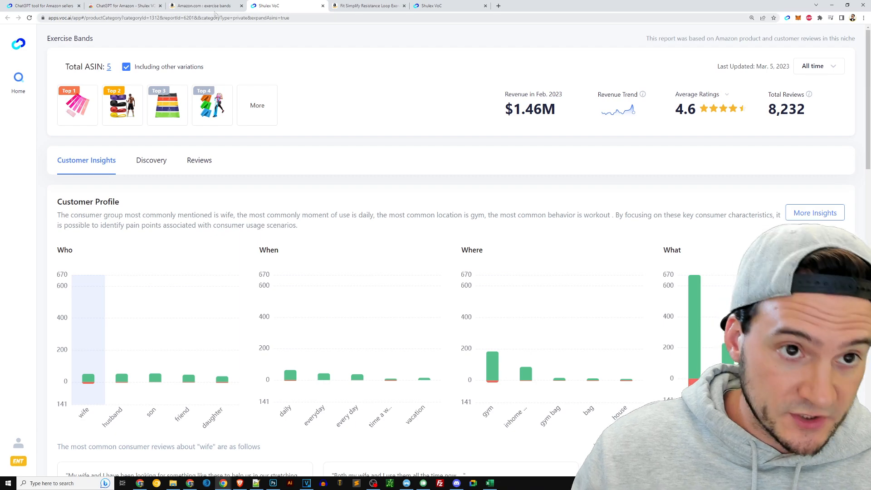
click(202, 5)
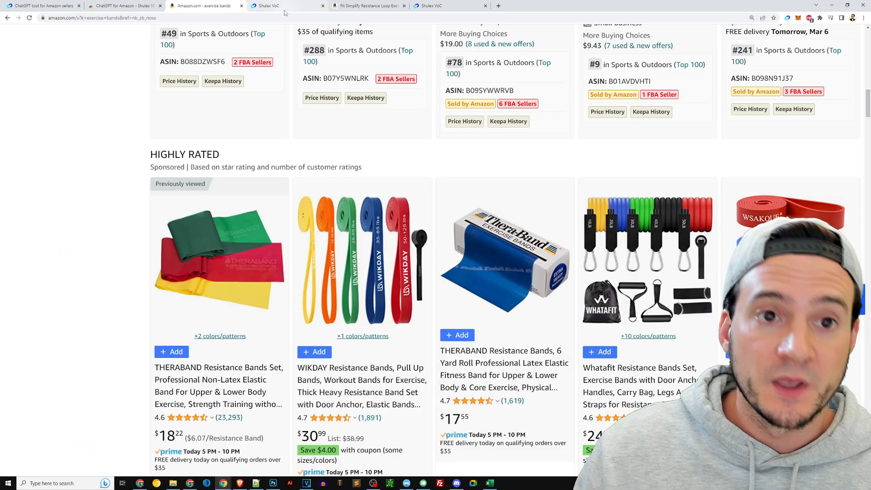
click(286, 5)
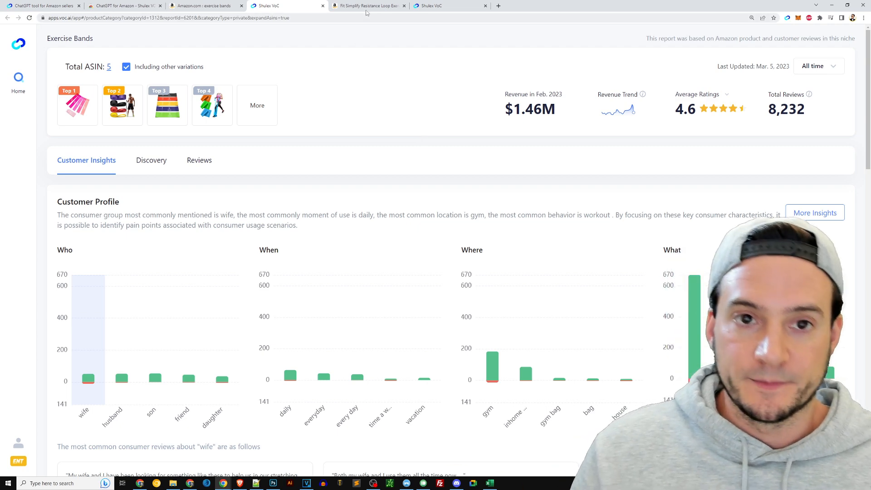
click(366, 6)
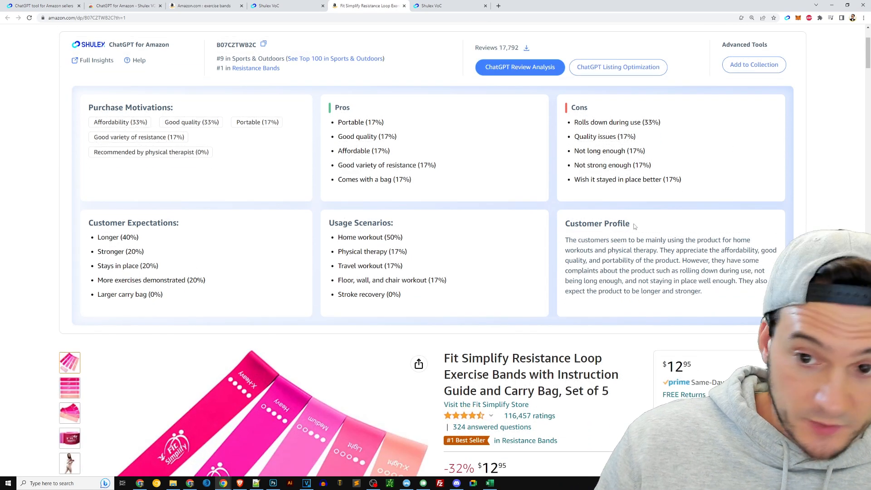
double_click(597, 223)
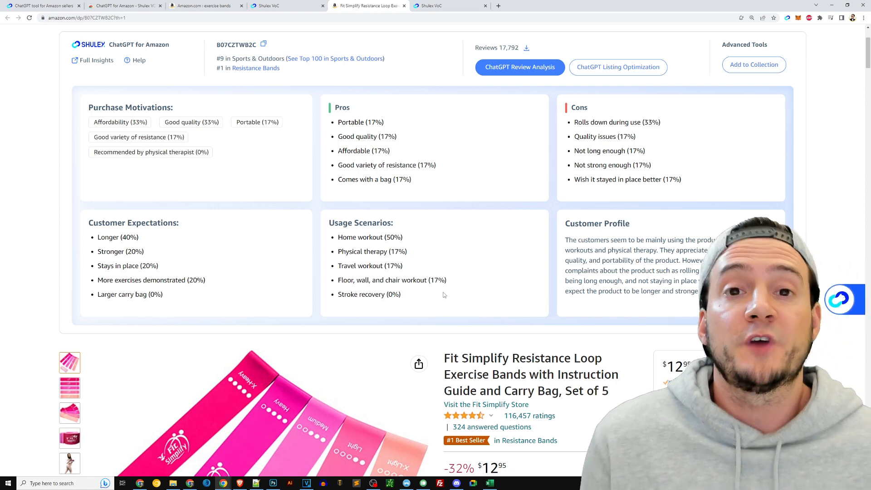
scroll(down, 3)
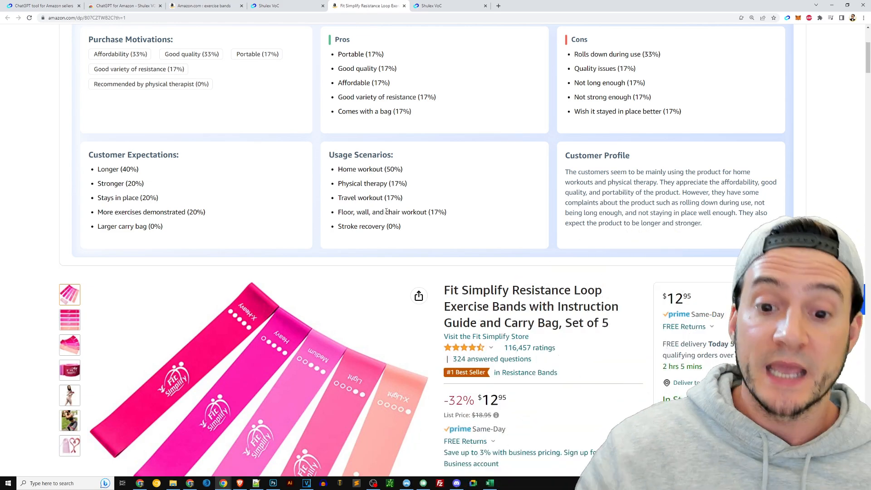
scroll(down, 3)
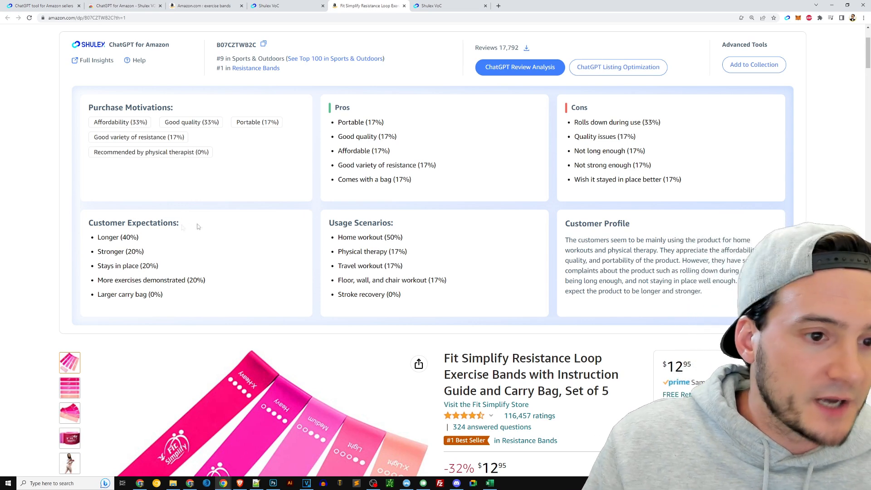
double_click(130, 107)
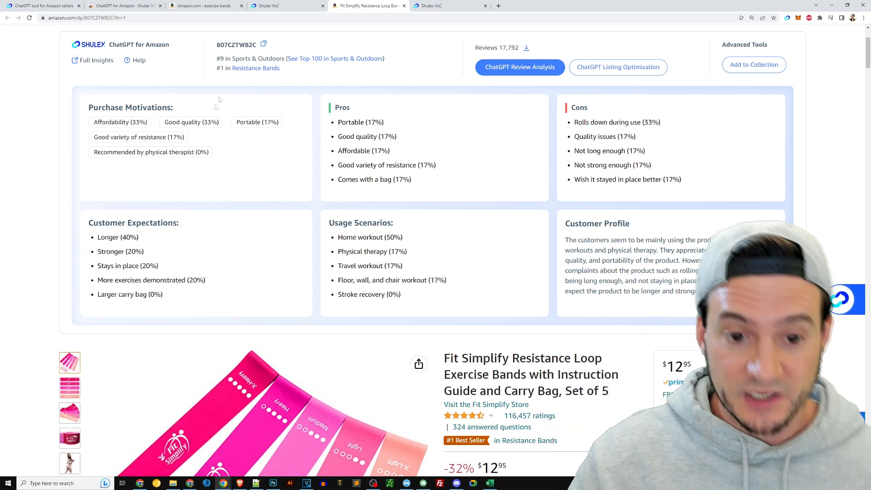
scroll(down, 3)
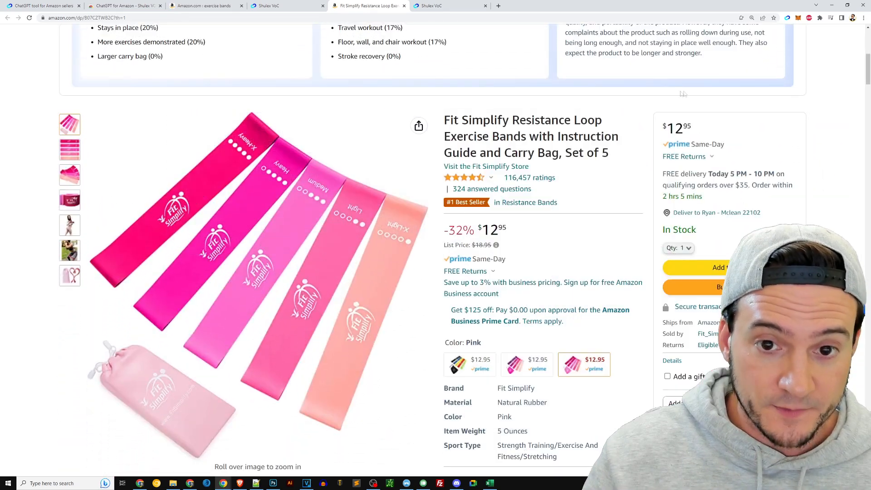
click(286, 6)
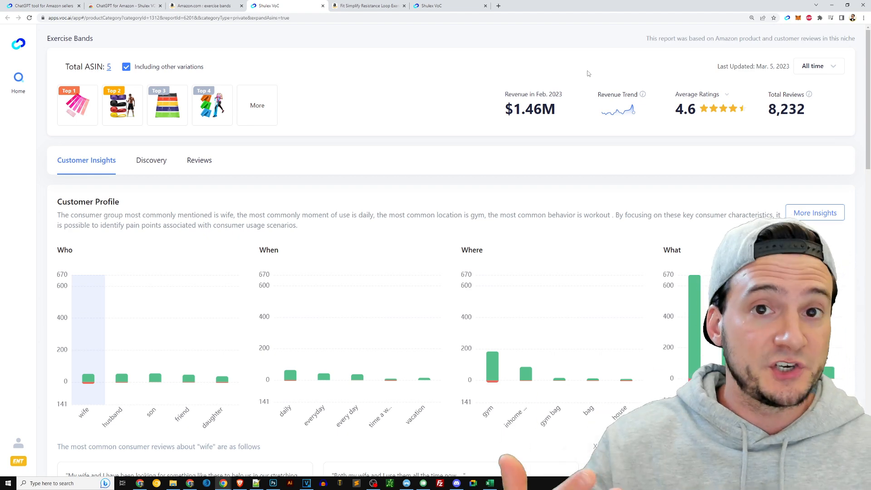
Add the WIKDAY resistance bands set from the search results to the Exercise Bands collection.
click(204, 5)
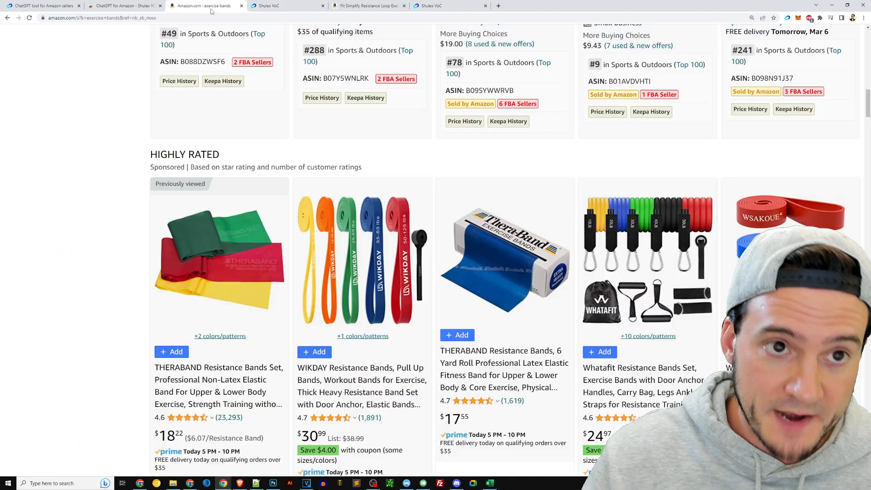
scroll(down, 3)
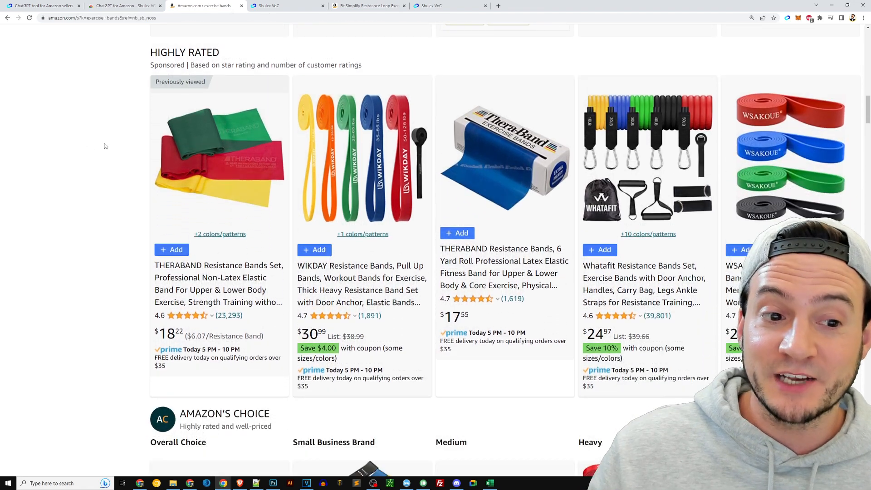
scroll(down, 3)
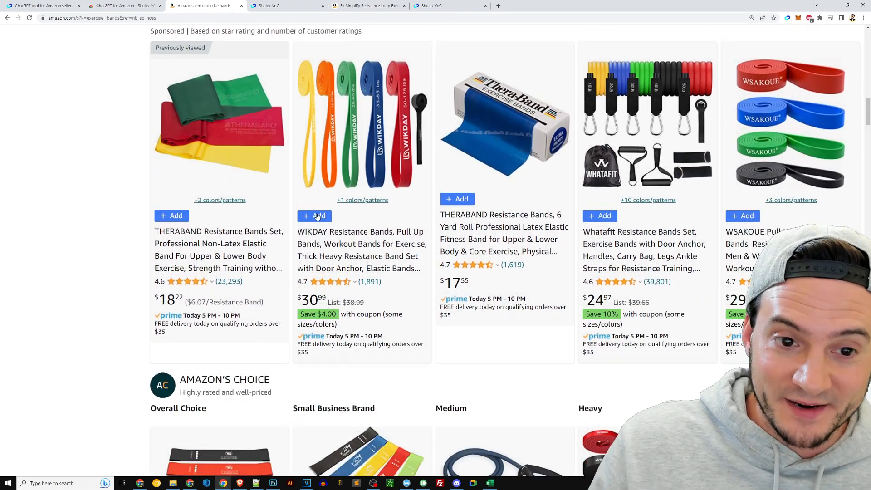
click(315, 216)
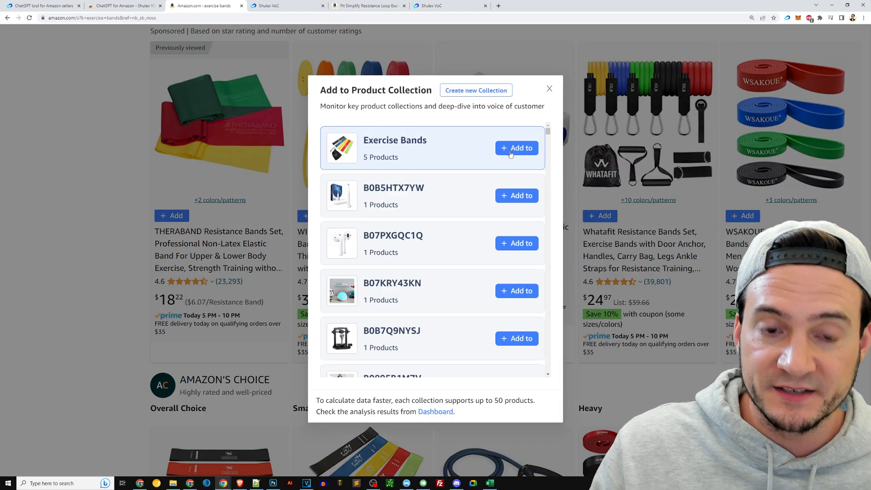
click(516, 147)
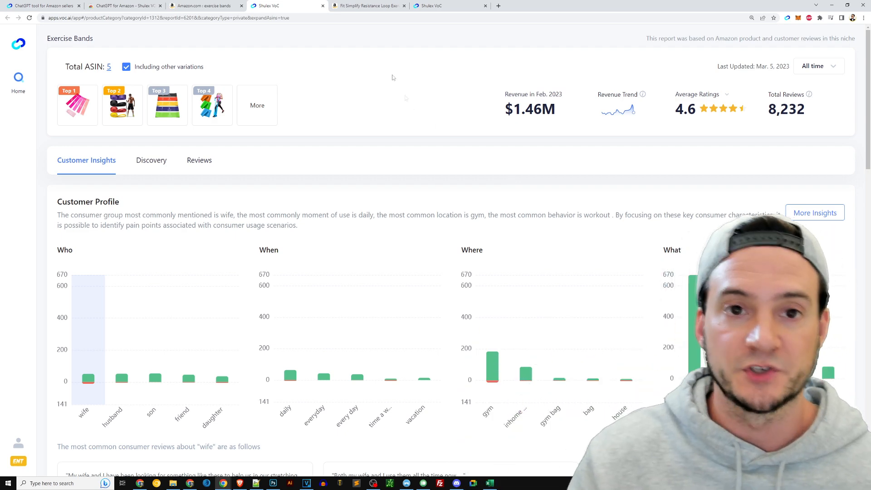
click(367, 6)
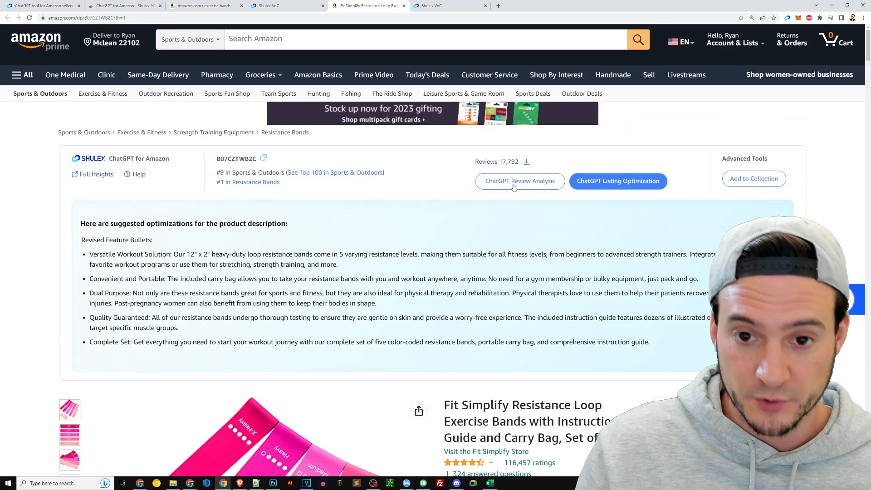
click(287, 5)
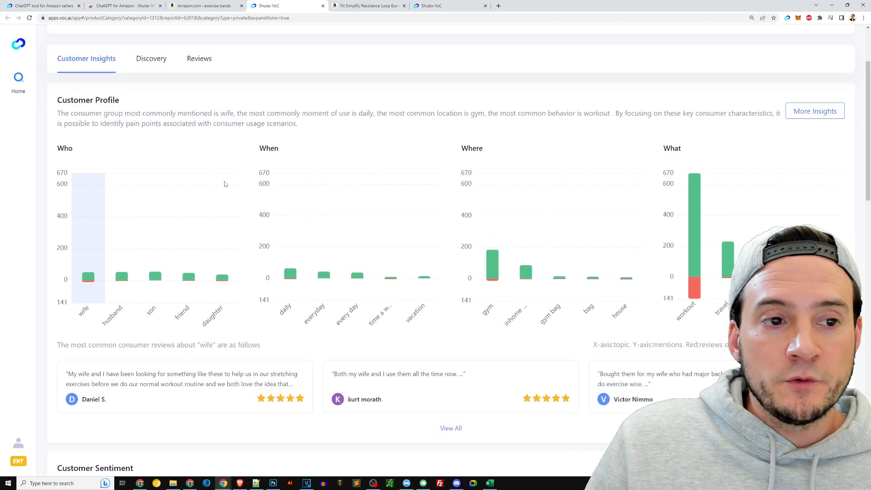
Highlight the Customer Profile summary, the 'wife' consumer group and the Who heading, moving toward the What chart.
scroll(down, 3)
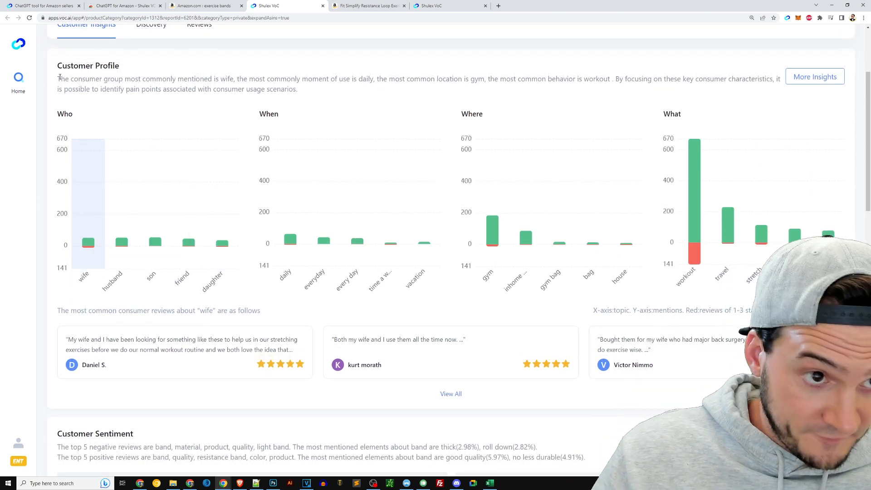
drag(57, 78, 189, 89)
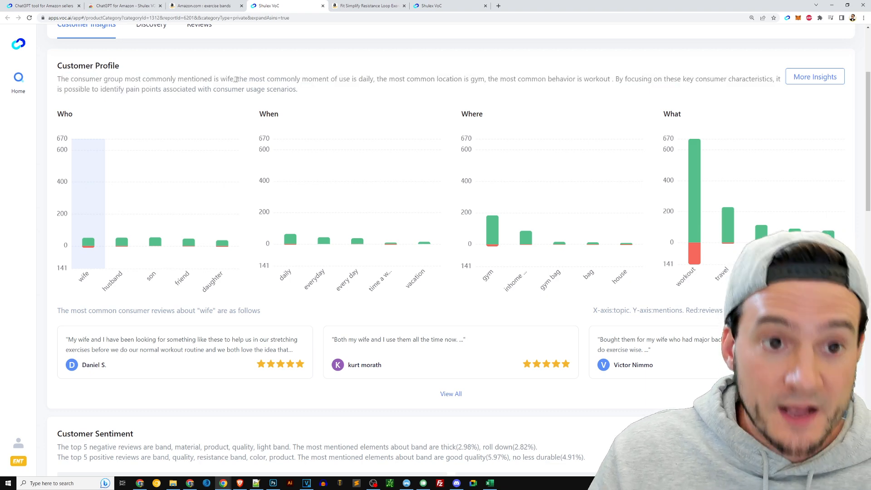
drag(237, 78, 329, 78)
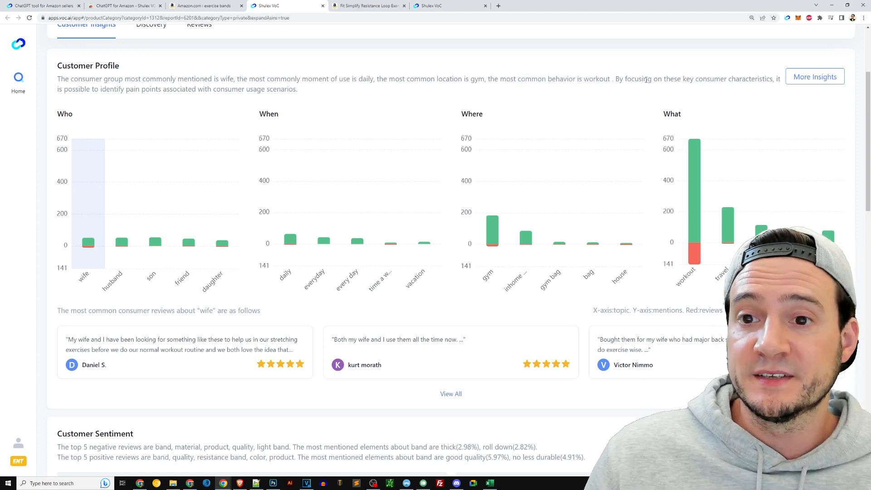
drag(114, 89, 284, 89)
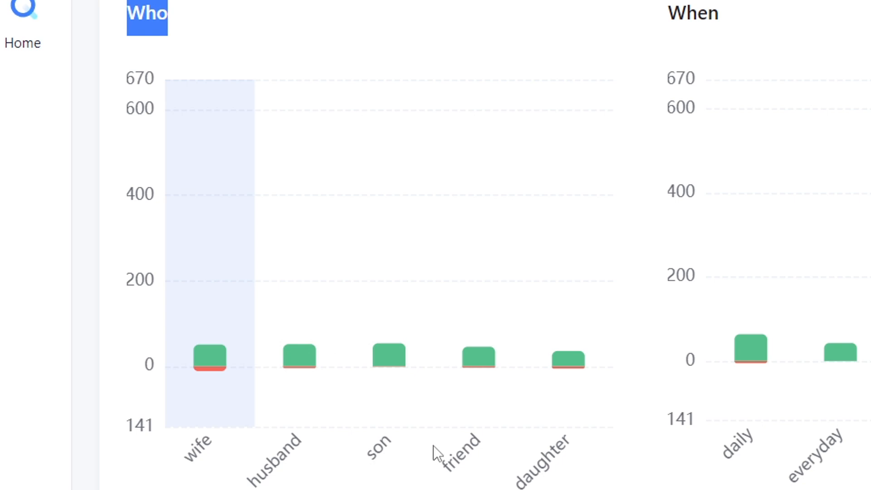
scroll(right, 3)
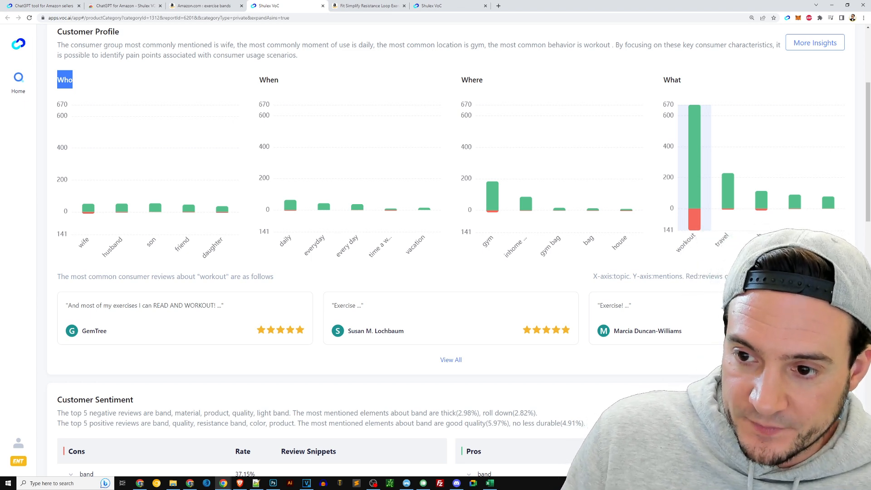
scroll(down, 3)
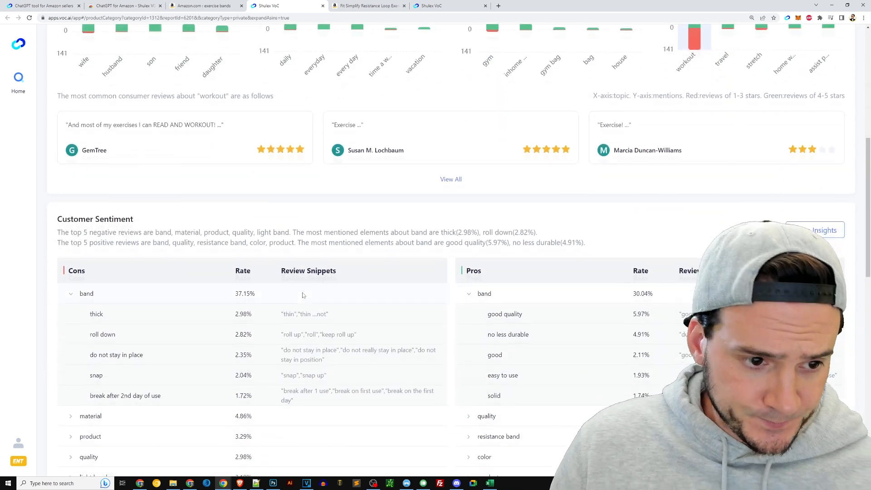
scroll(down, 3)
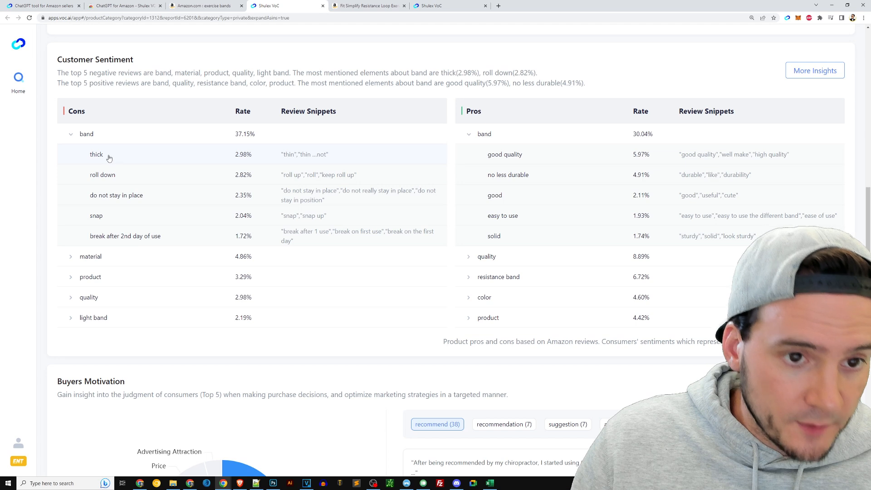
mouse_move(93, 168)
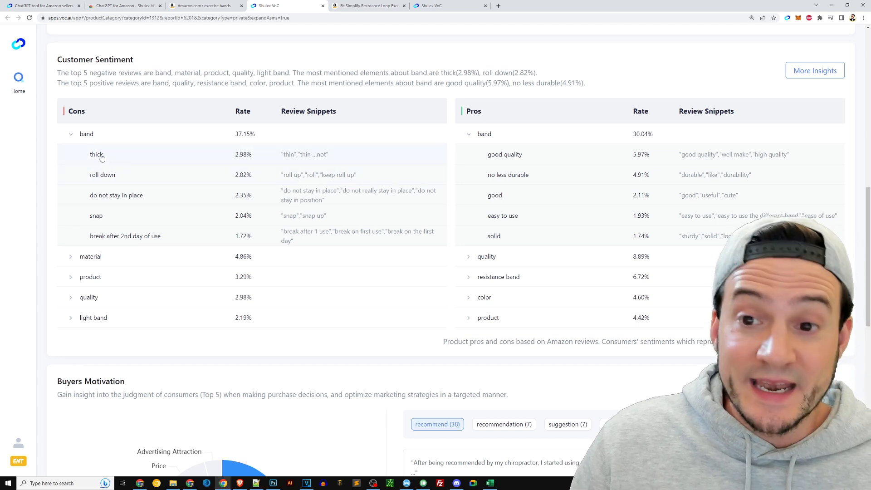
double_click(76, 111)
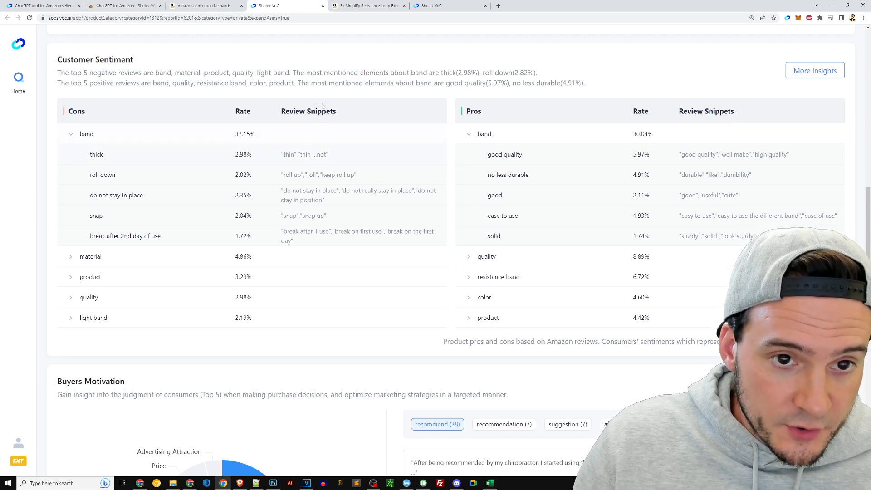
double_click(321, 111)
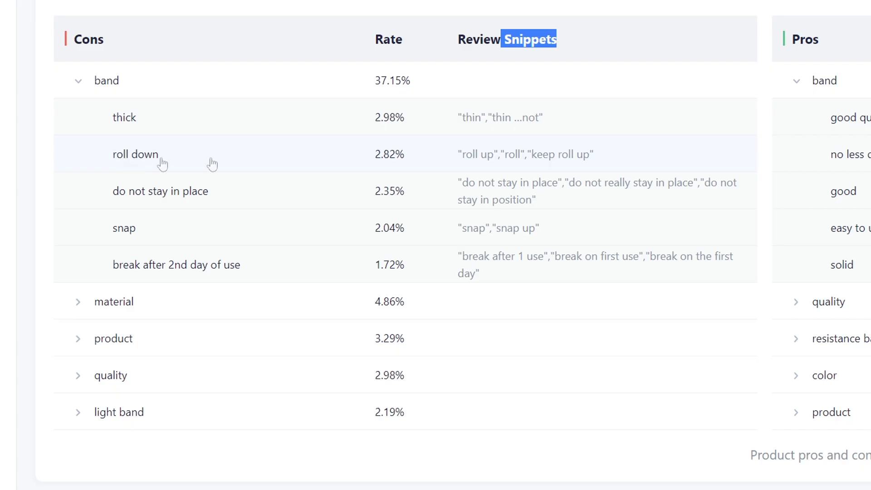
mouse_move(474, 151)
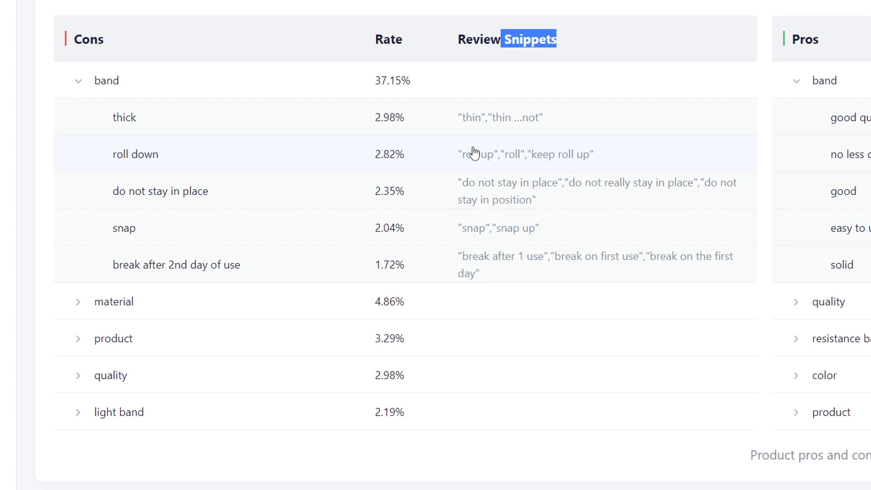
mouse_move(226, 214)
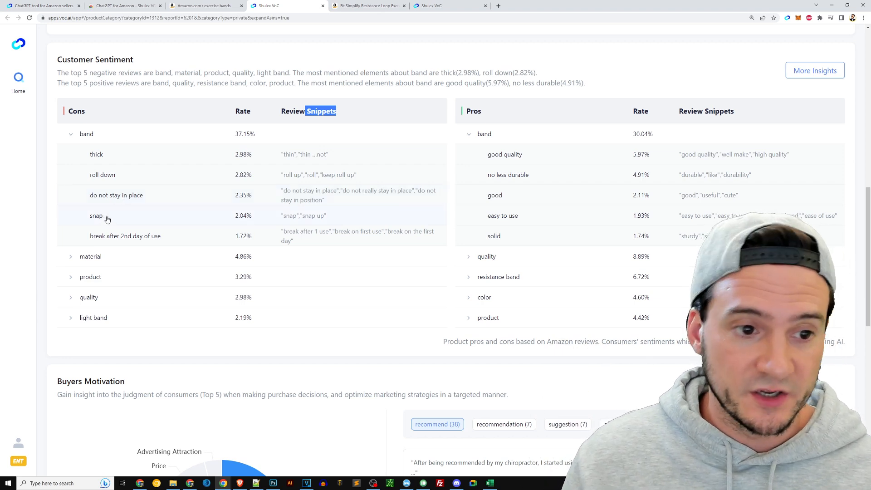
mouse_move(322, 244)
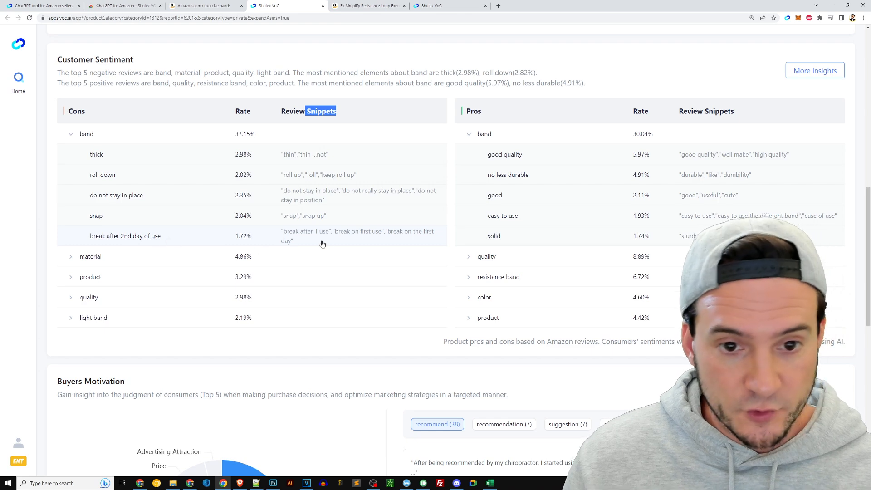
mouse_move(88, 238)
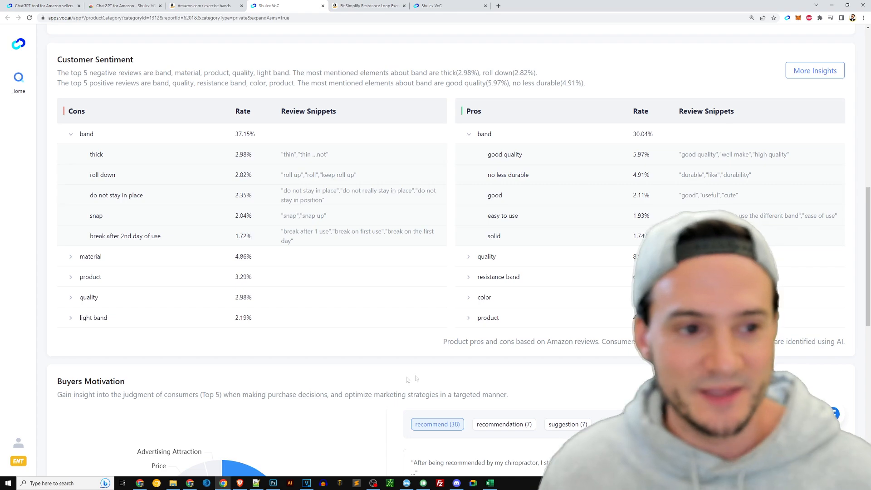
Review the buyer motivations section, highlighting one motivation line.
scroll(down, 3)
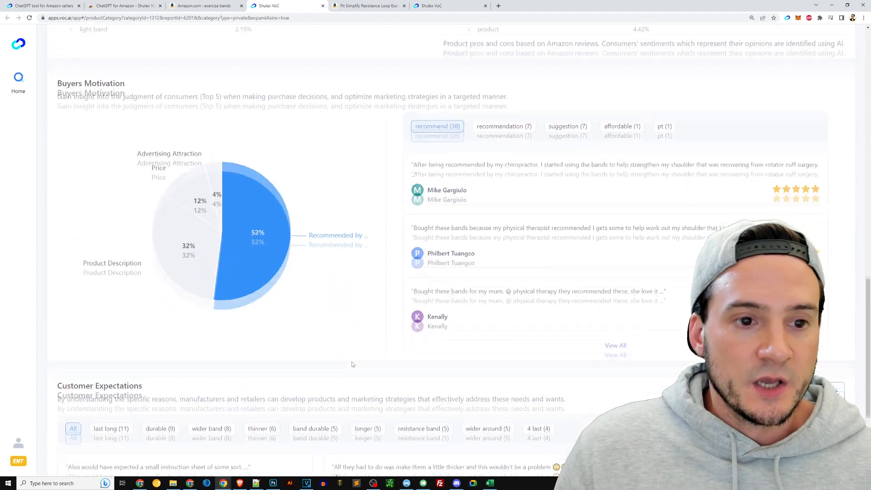
scroll(down, 3)
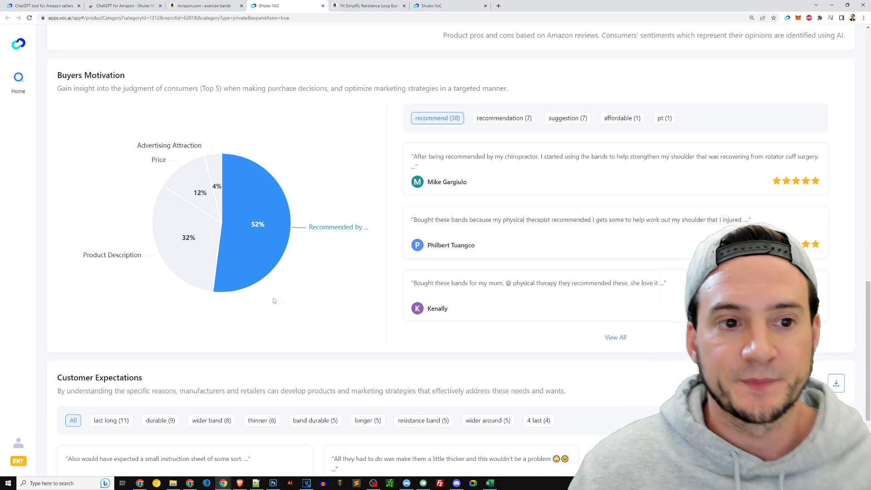
mouse_move(197, 178)
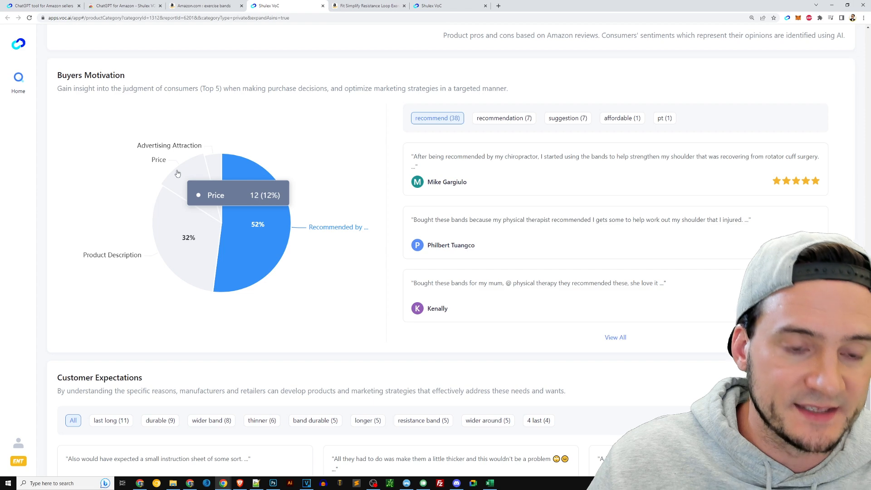
mouse_move(182, 180)
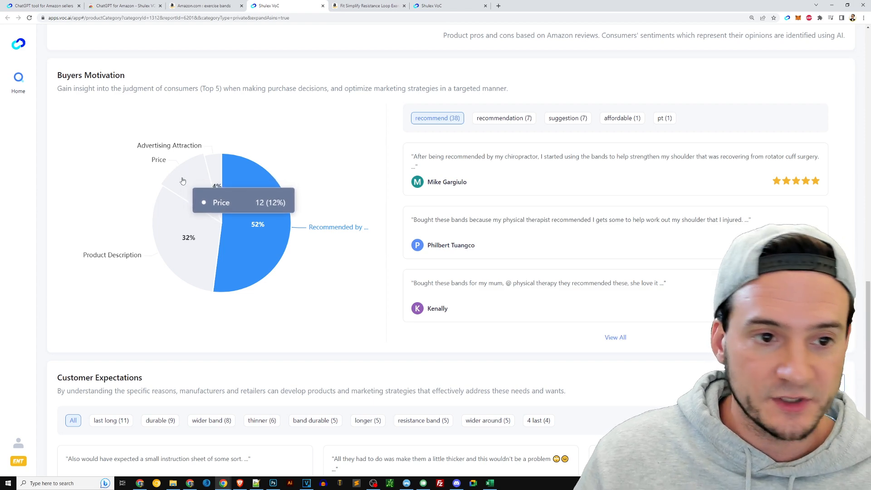
mouse_move(335, 232)
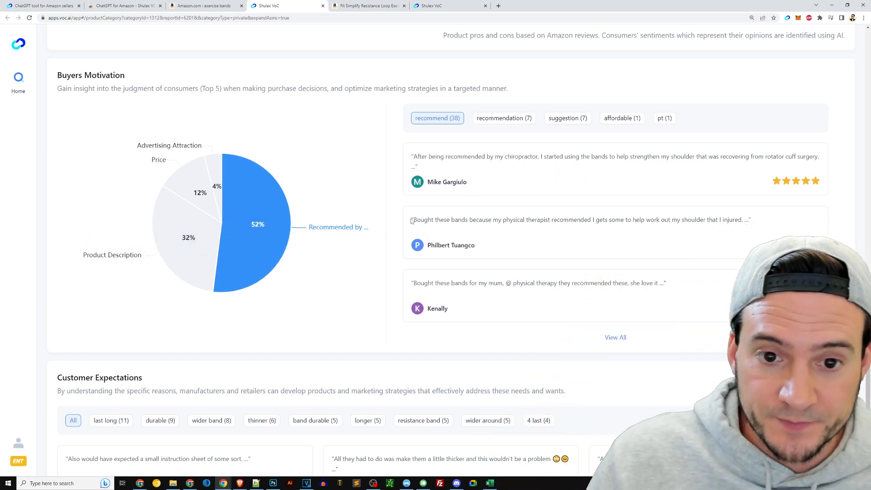
drag(412, 220, 583, 219)
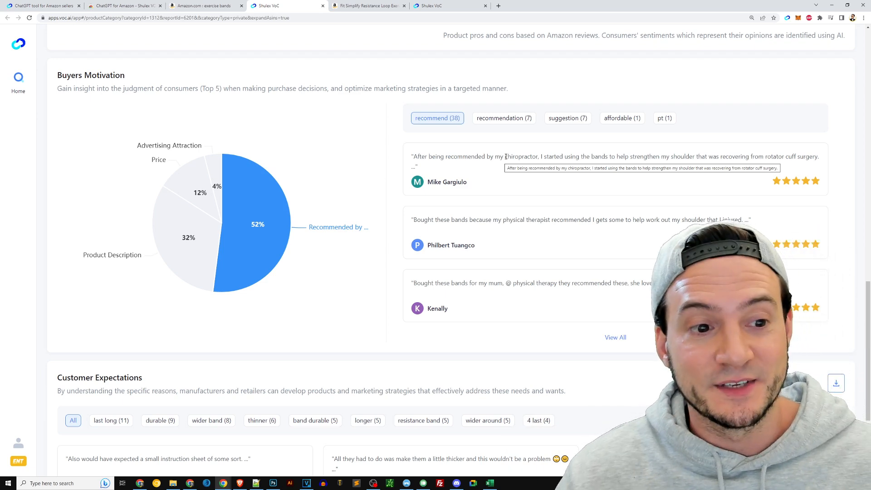
Filter Customer Expectations reviews to 'durable' then 'longer (5)' and highlight a matching review.
scroll(down, 3)
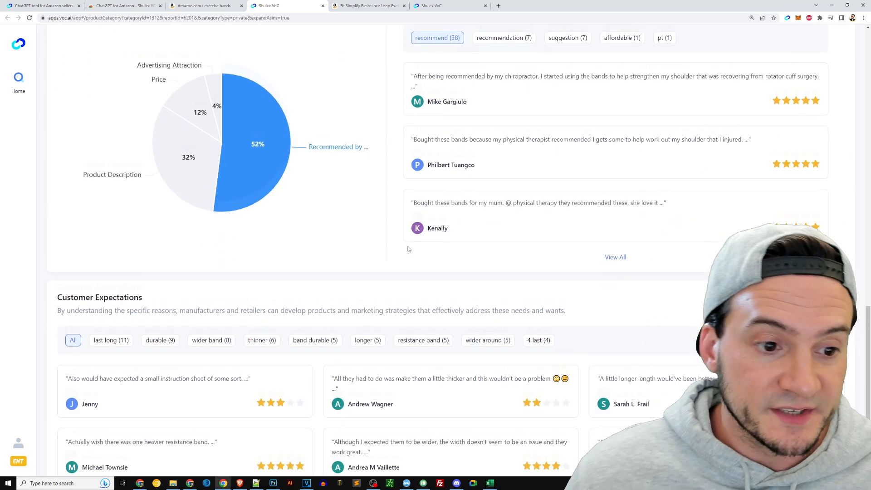
scroll(down, 3)
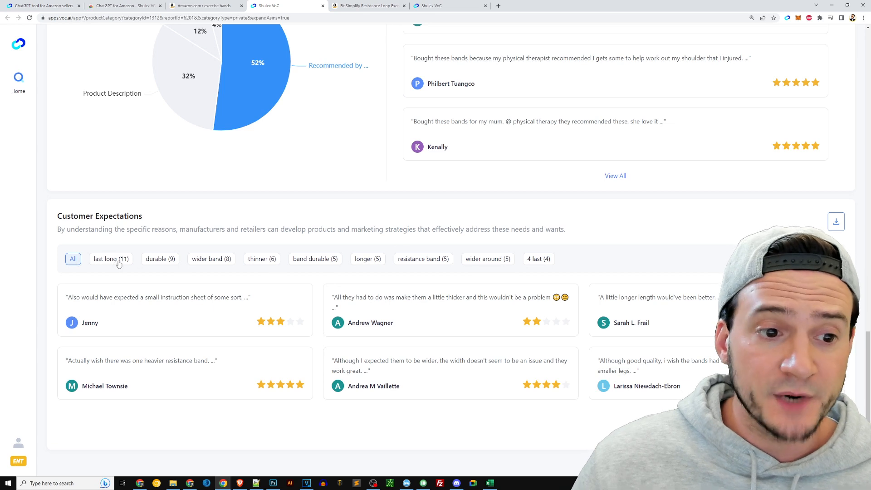
click(160, 258)
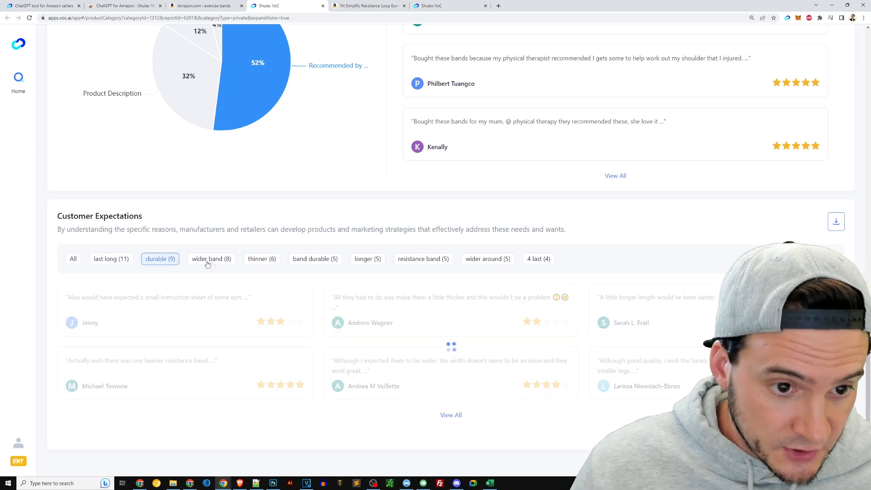
click(212, 259)
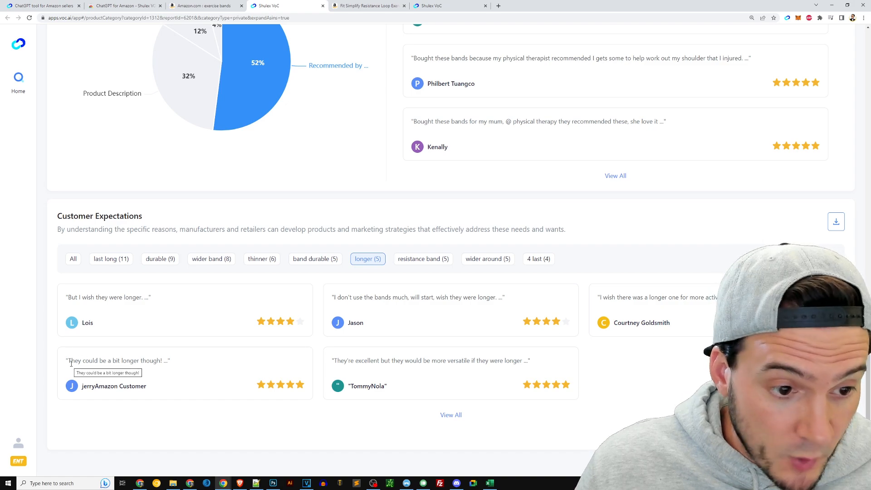
drag(69, 360, 159, 360)
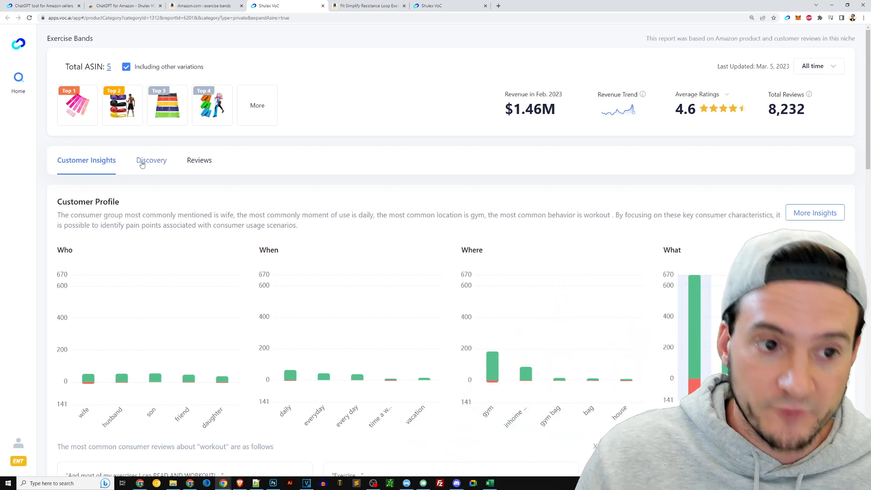
click(151, 160)
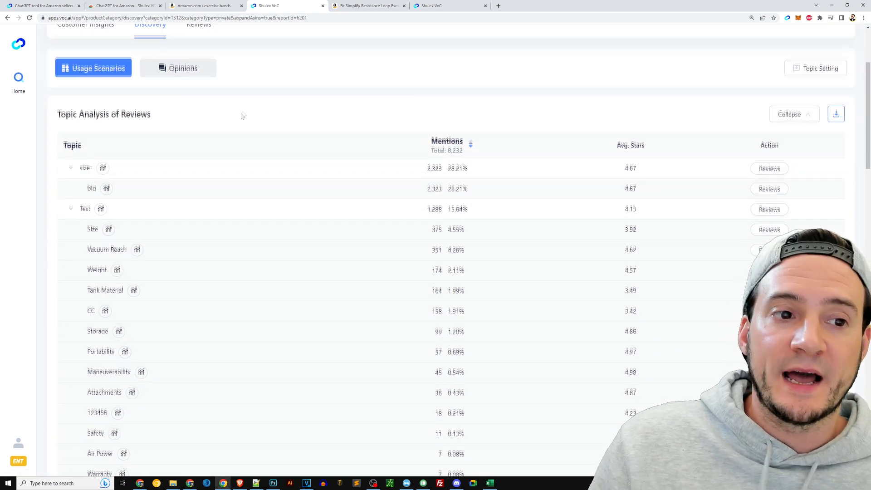
scroll(down, 3)
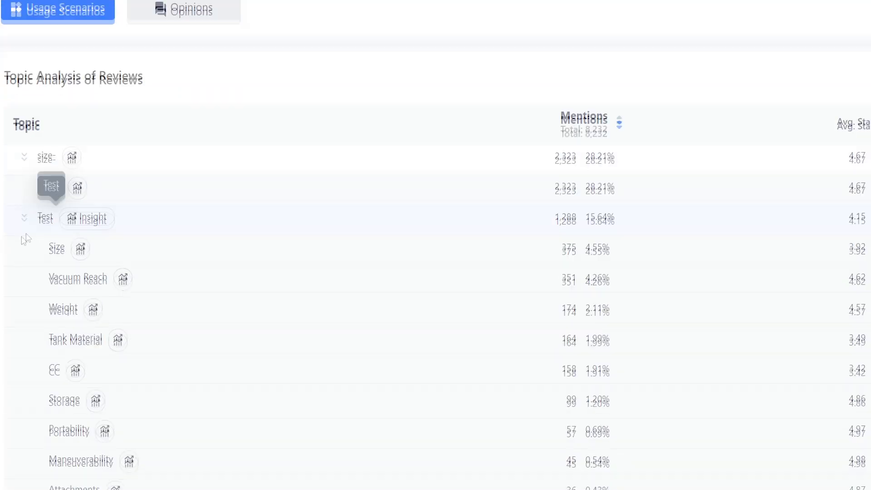
scroll(down, 3)
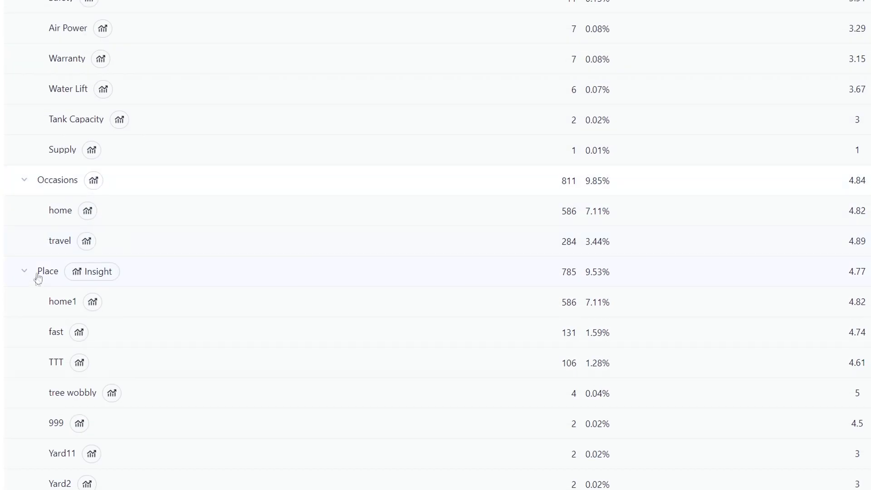
scroll(down, 3)
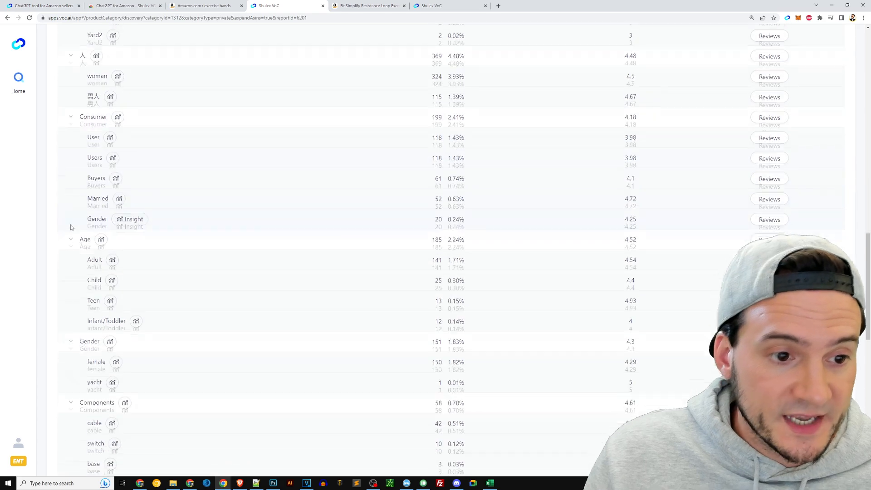
scroll(down, 3)
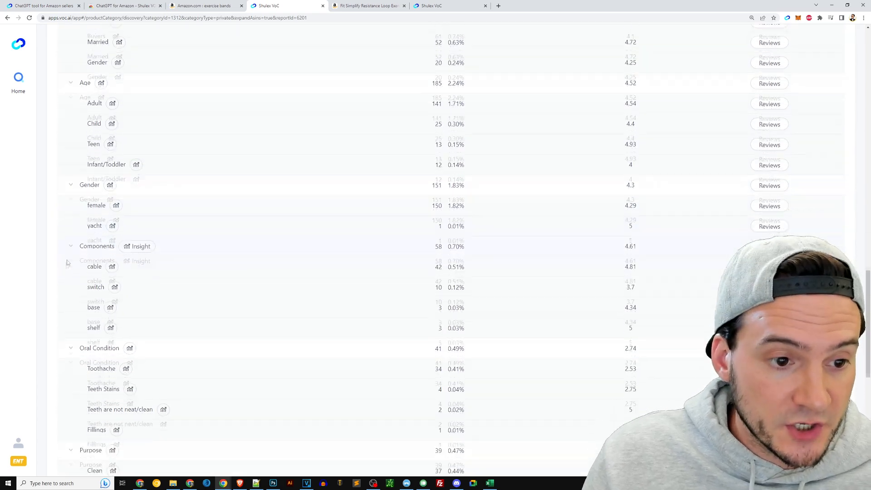
scroll(down, 3)
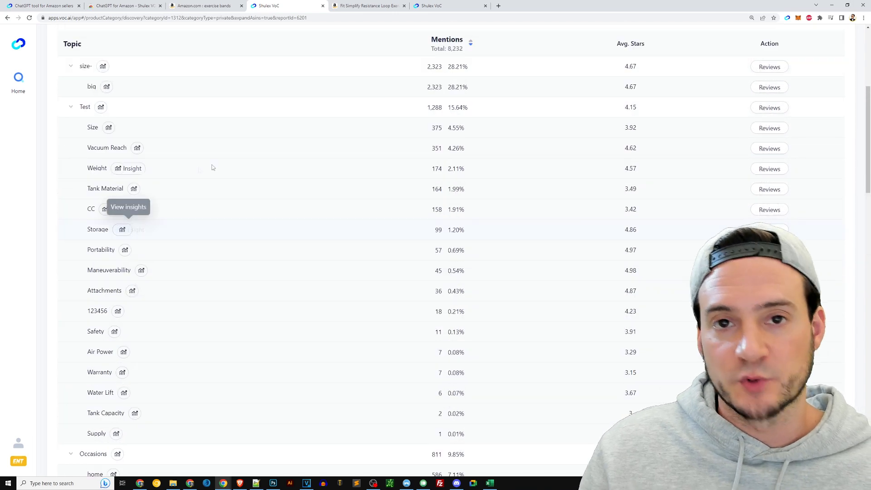
Show the report's Reviews section and browse the most-helpful review list.
click(198, 160)
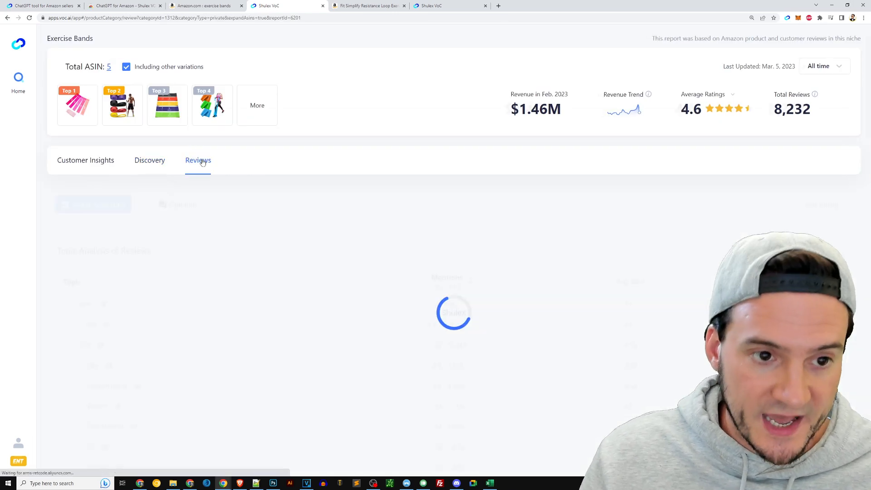
click(198, 160)
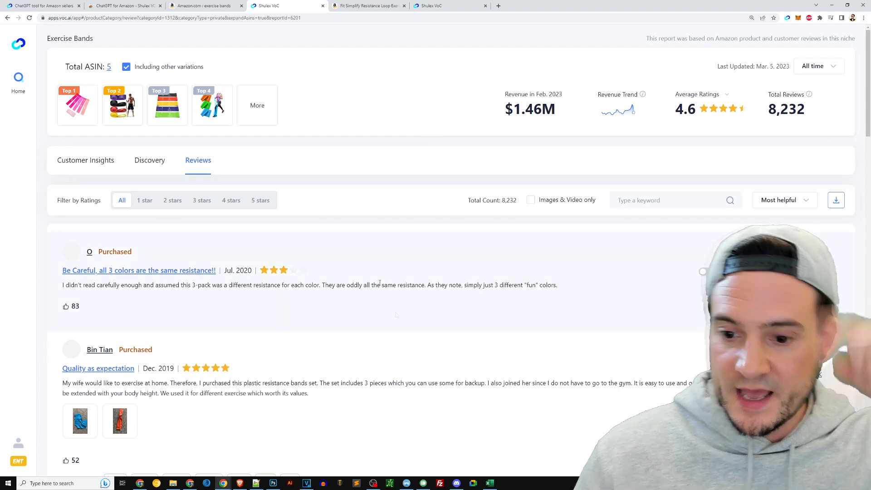
scroll(down, 3)
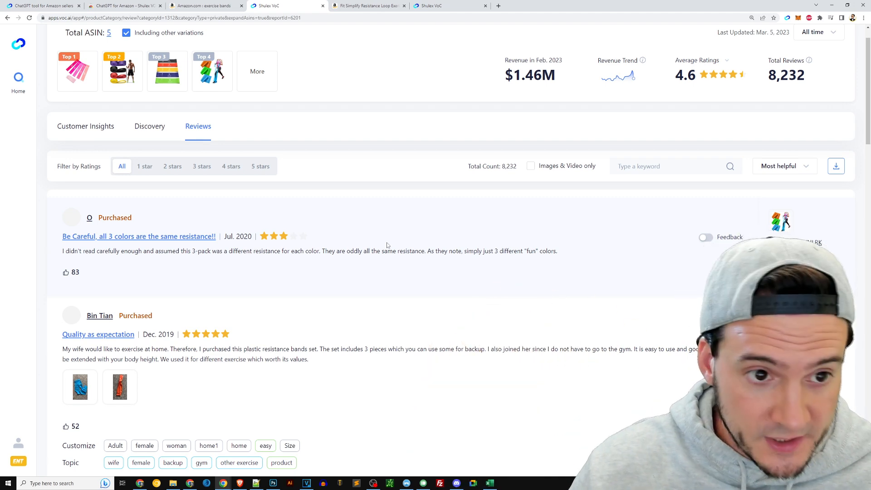
scroll(down, 3)
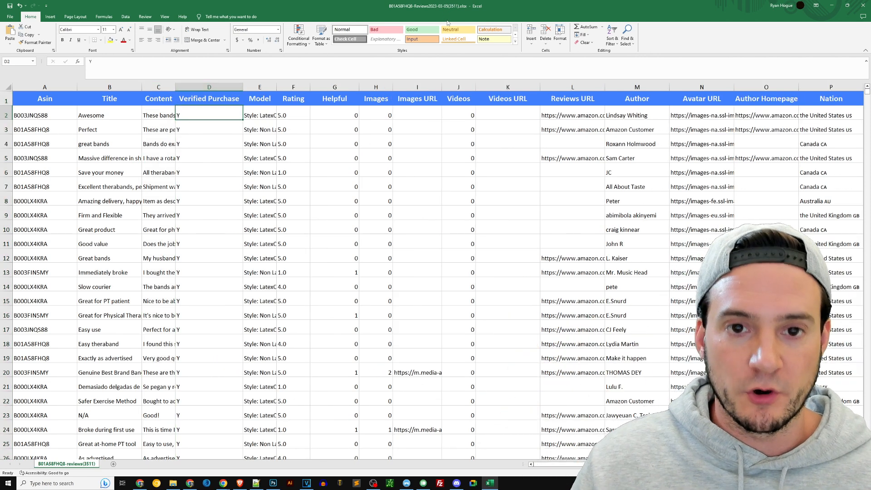
Add column filters to the exported reviews sheet and keep only rows with a 1.0 Rating.
click(259, 98)
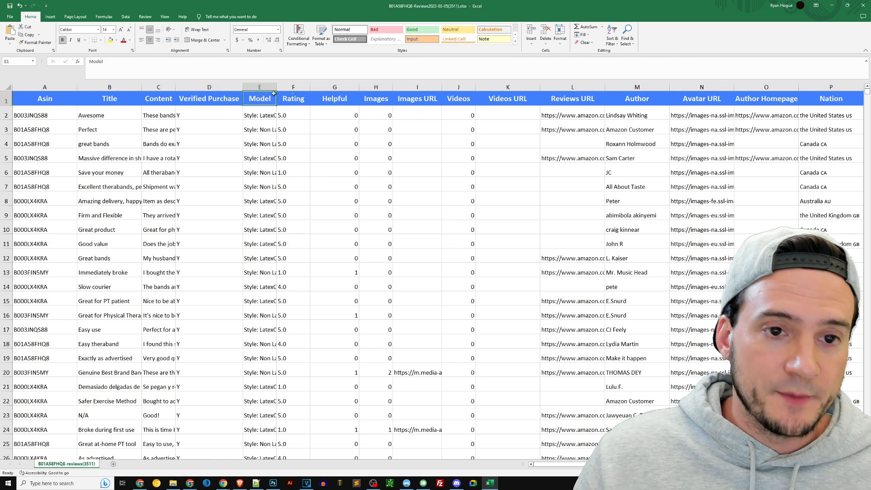
click(293, 98)
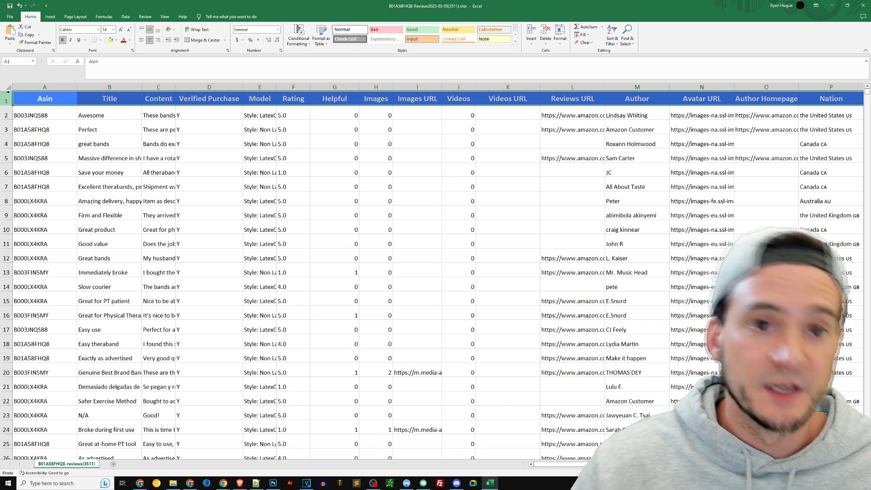
click(125, 16)
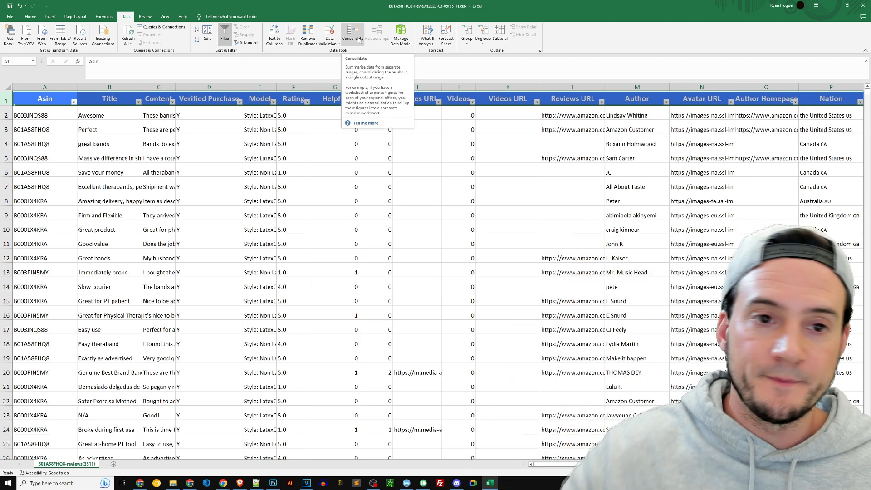
click(305, 98)
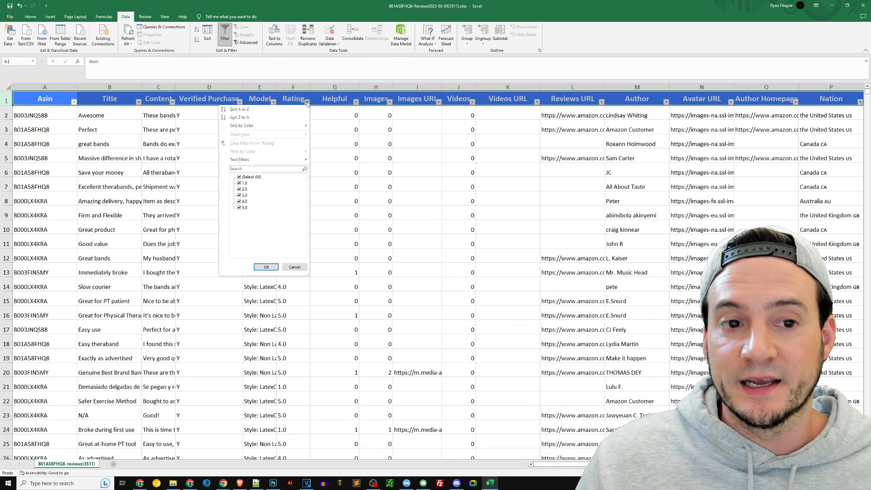
click(240, 177)
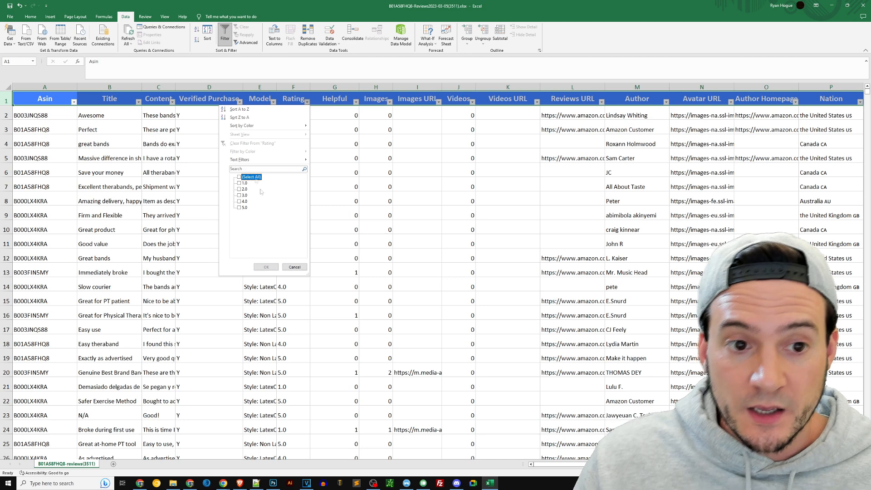
mouse_move(272, 210)
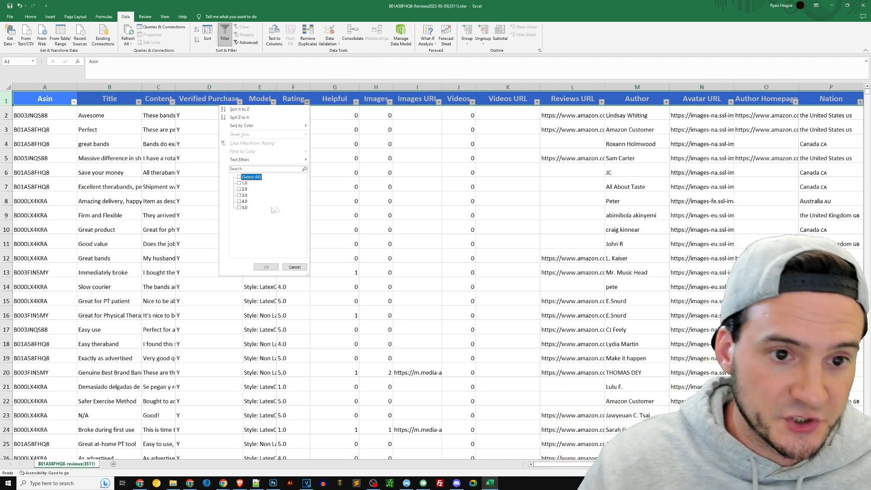
click(239, 182)
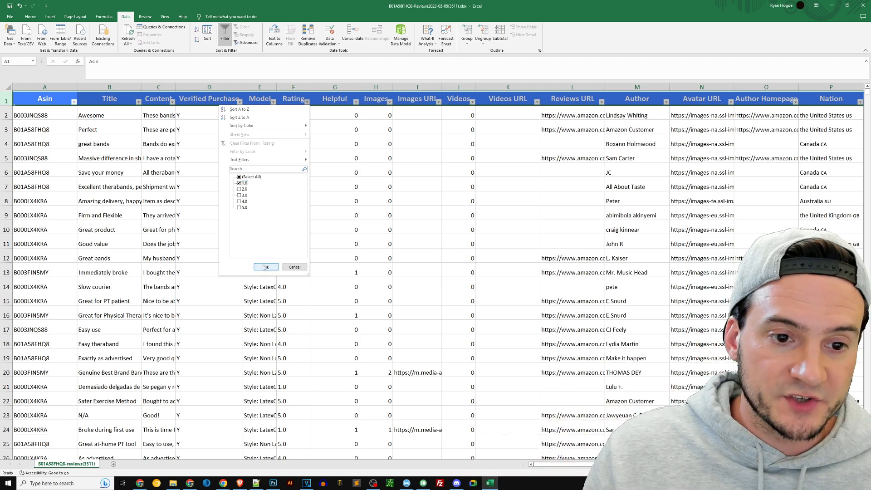
click(265, 267)
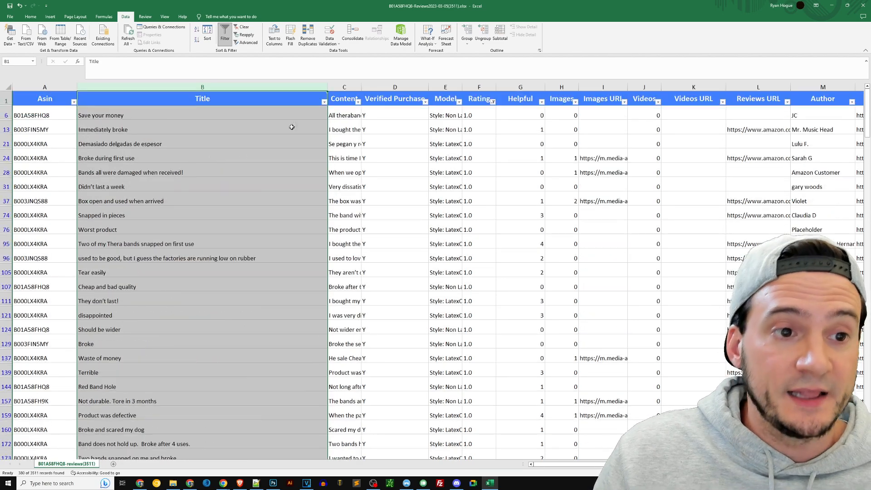
Narrow the Title column to entries containing 'Broke' and select one broken-band review title.
click(324, 101)
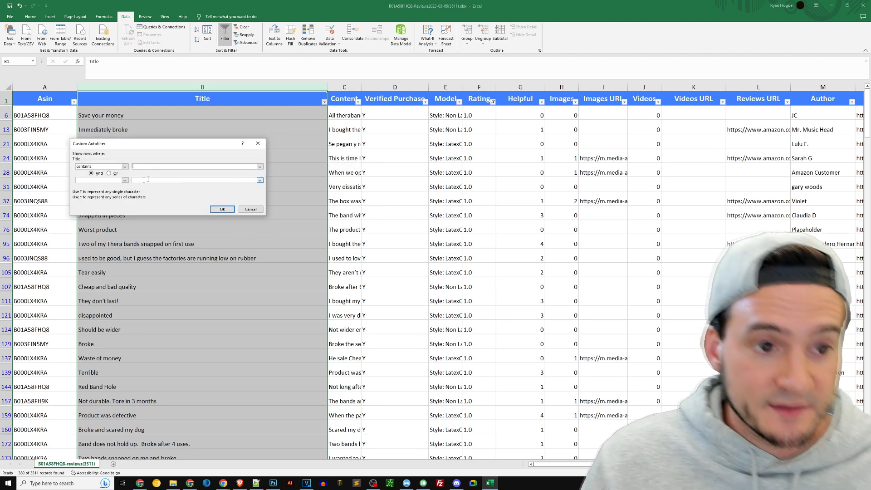
text(b)
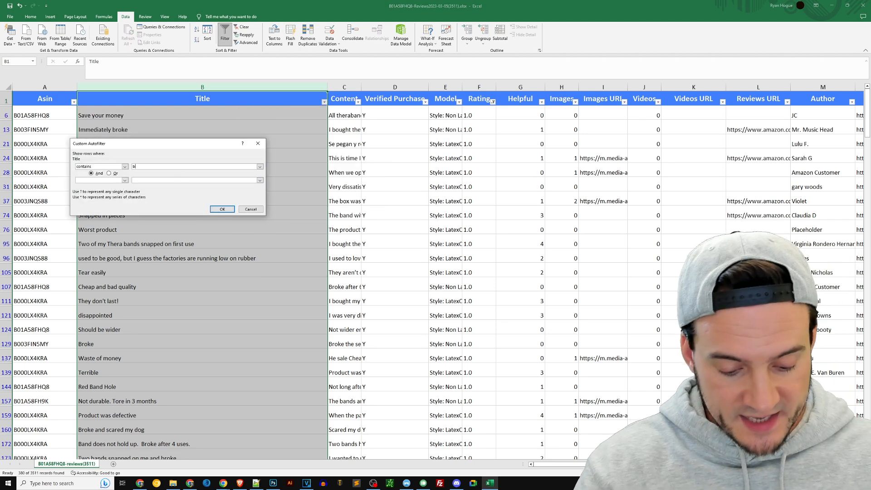
click(222, 210)
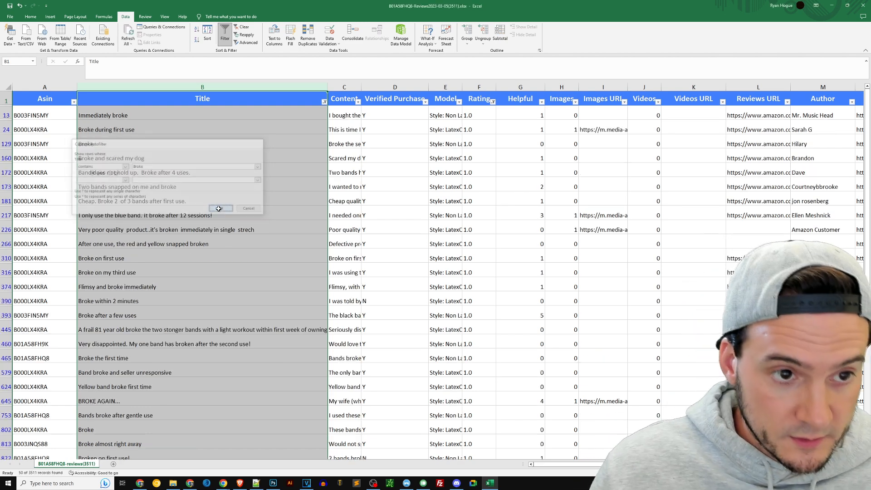
click(221, 208)
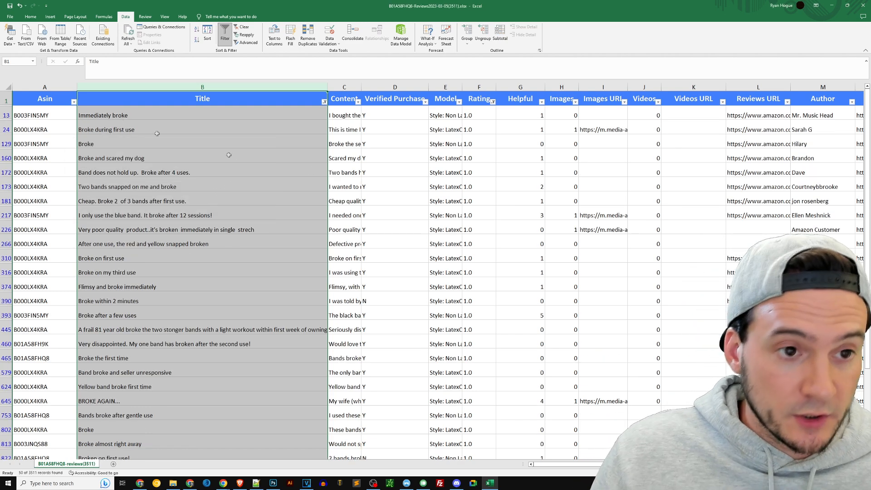
click(201, 144)
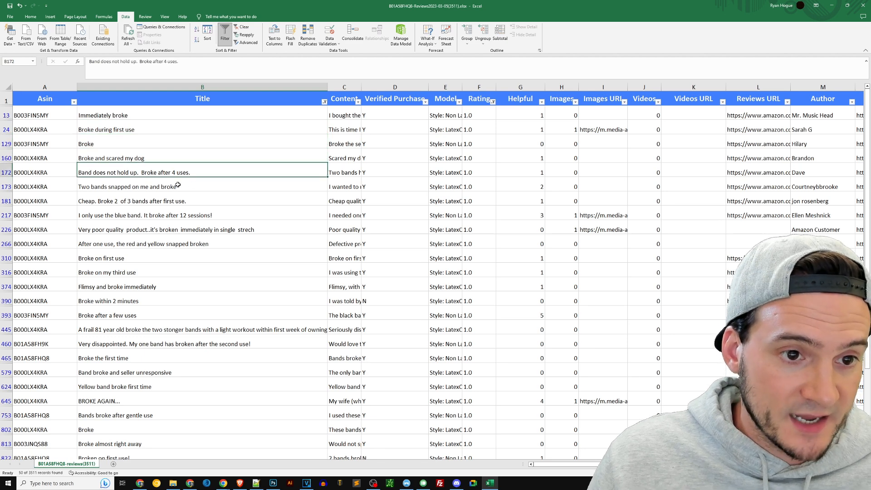
click(202, 186)
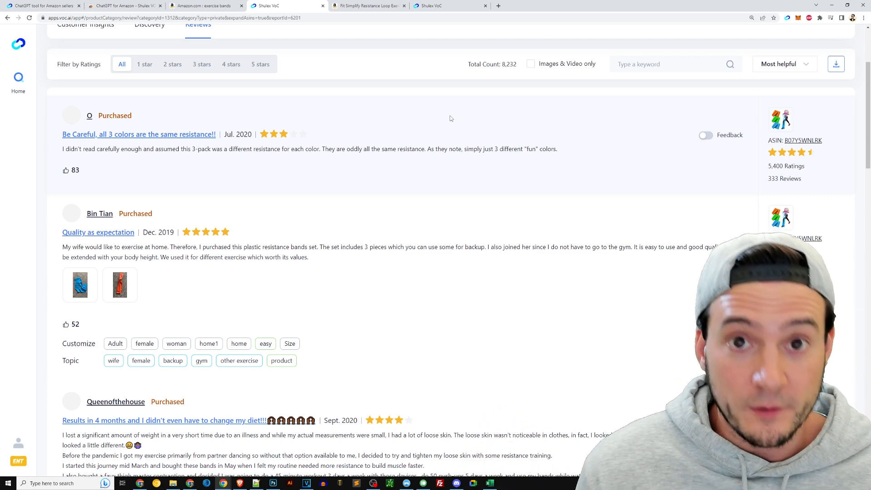
Glance at the Amazon resistance band page, then return to the report's Customer Insights section.
click(366, 5)
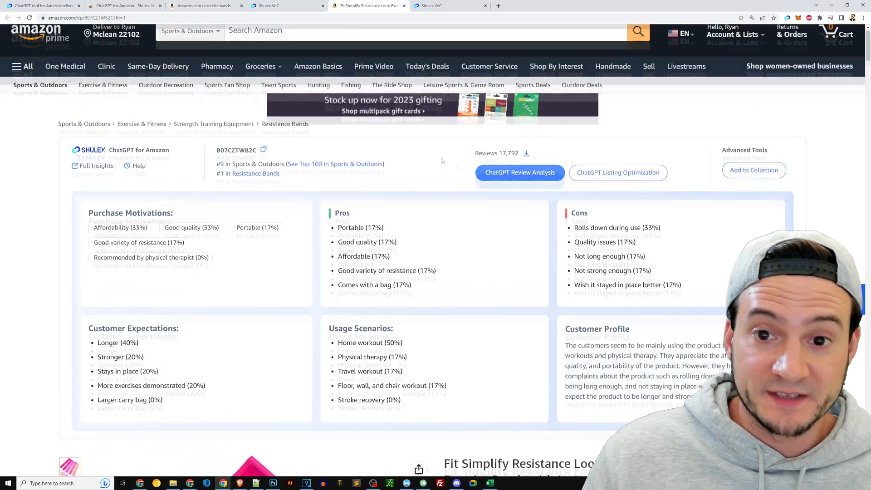
click(617, 172)
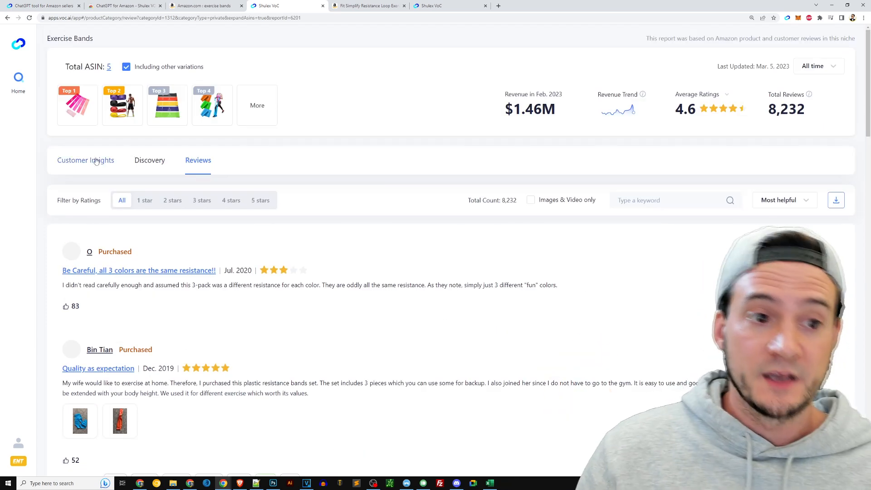
click(86, 159)
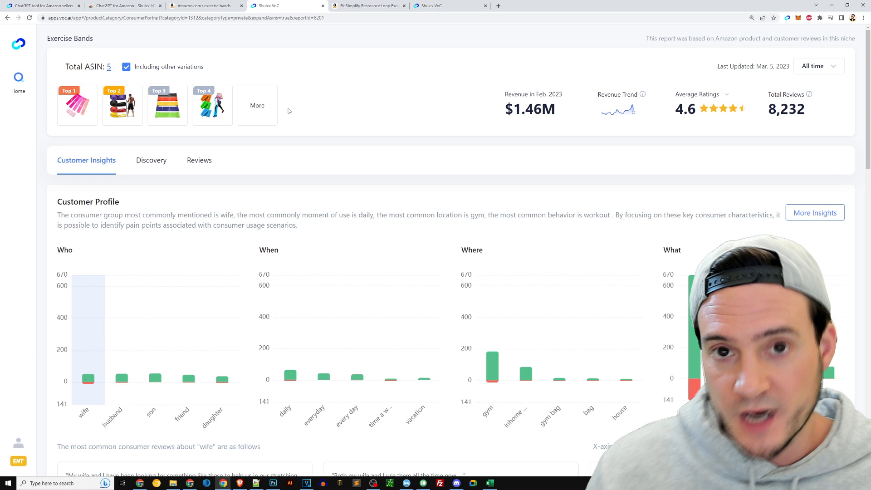